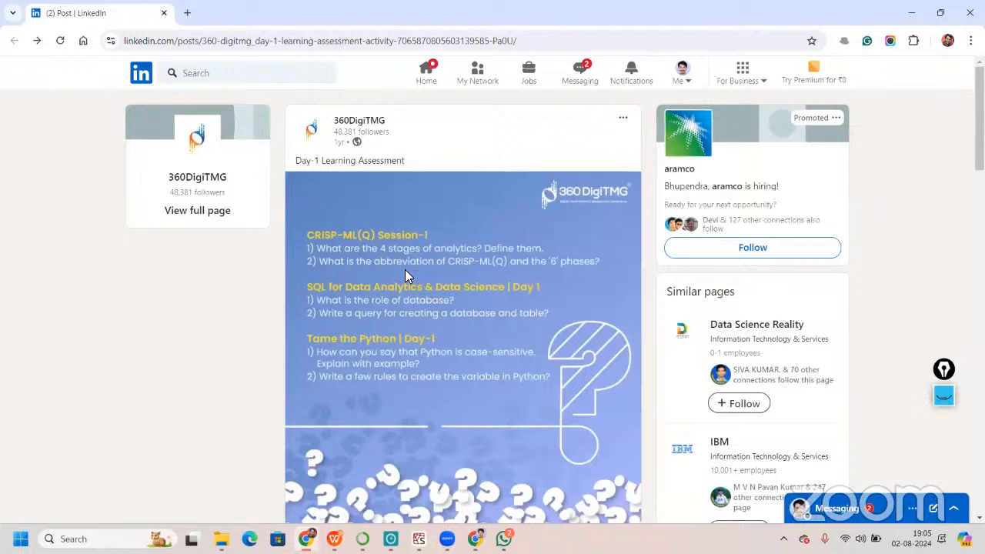
pyautogui.moveTo(206, 382)
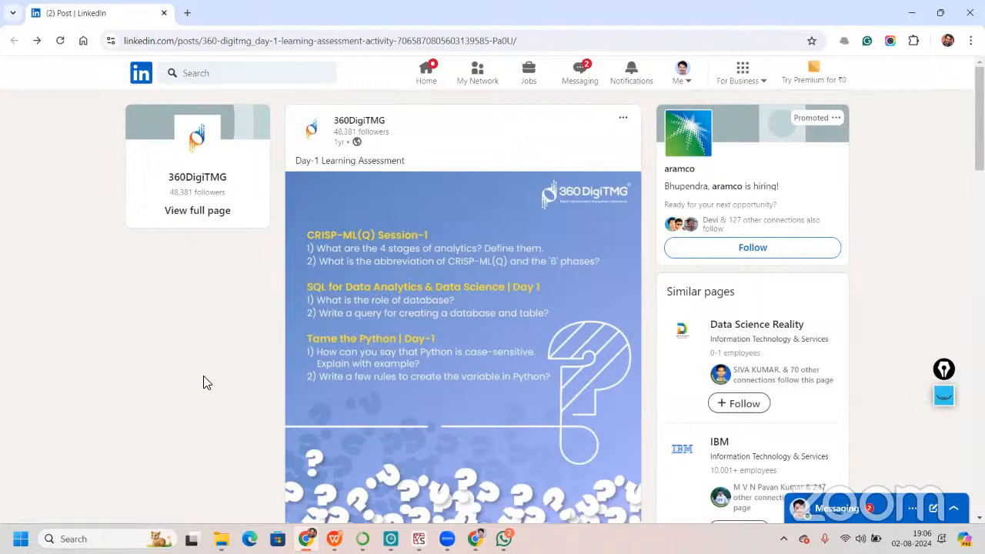
pyautogui.moveTo(207, 383)
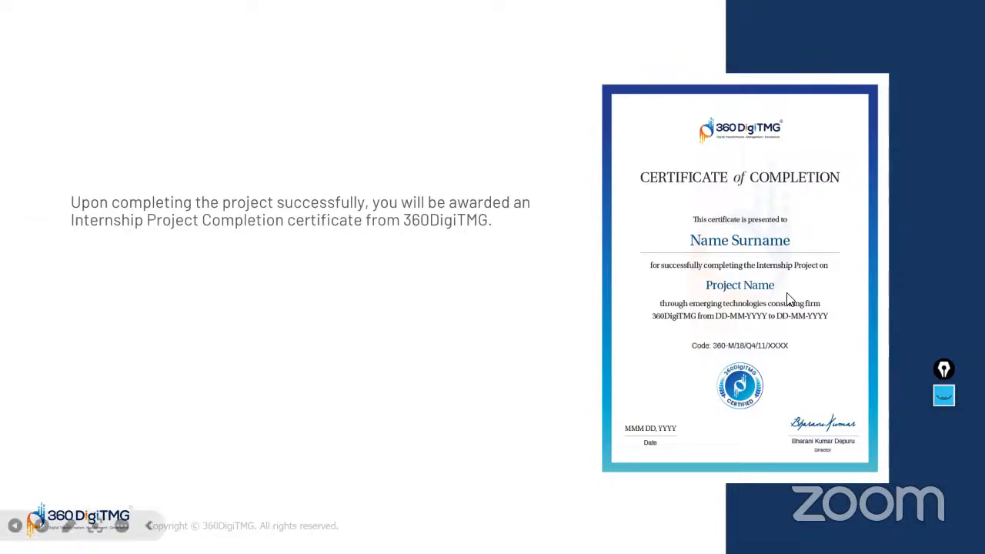
pyautogui.moveTo(512, 264)
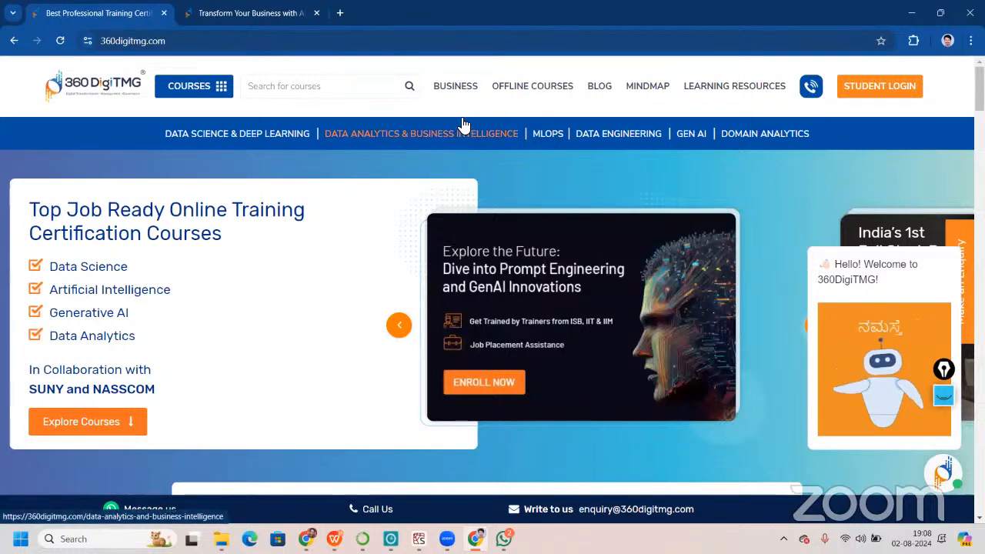
pyautogui.moveTo(706, 193)
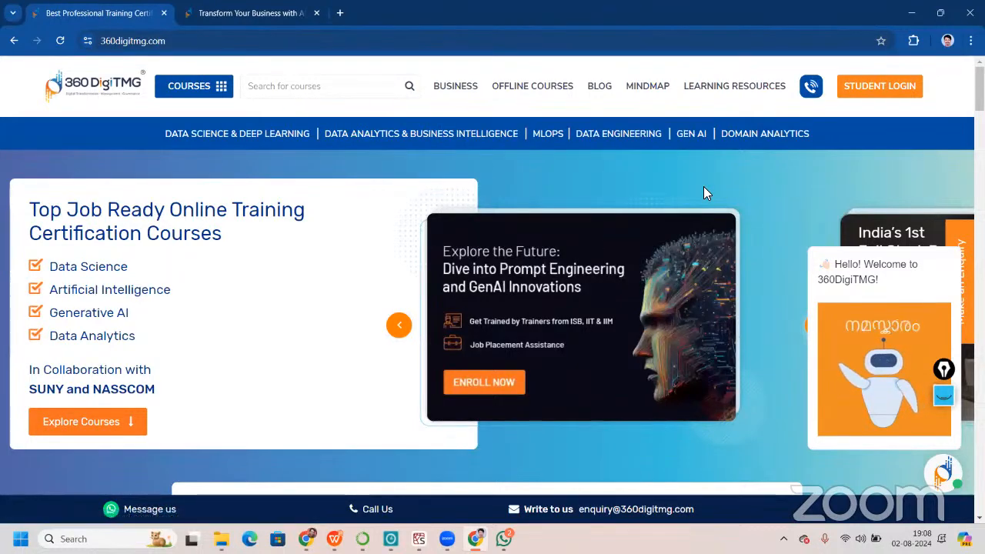
# Reach the Read Success Stories link on the home page and open the alumni success stories page
pyautogui.scroll(-3)
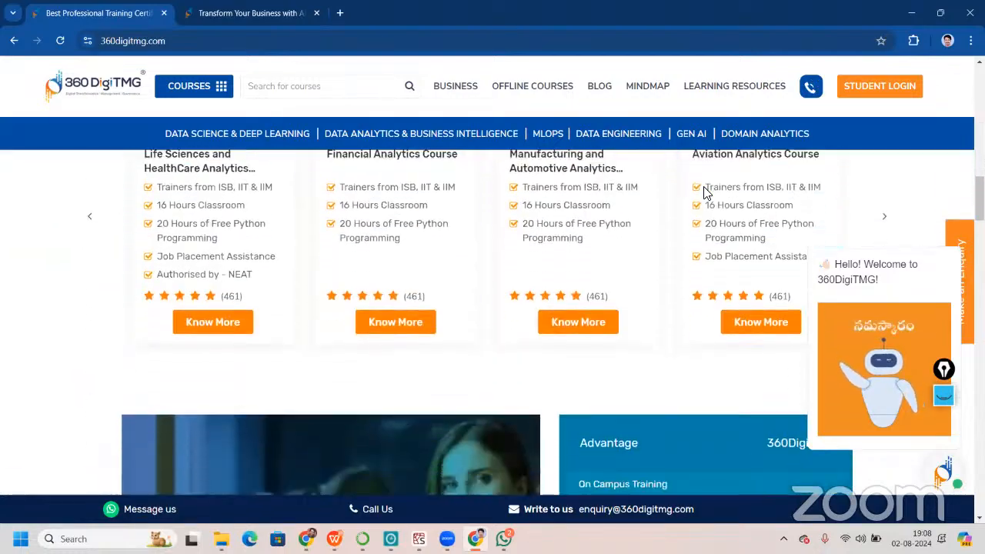
pyautogui.scroll(-3)
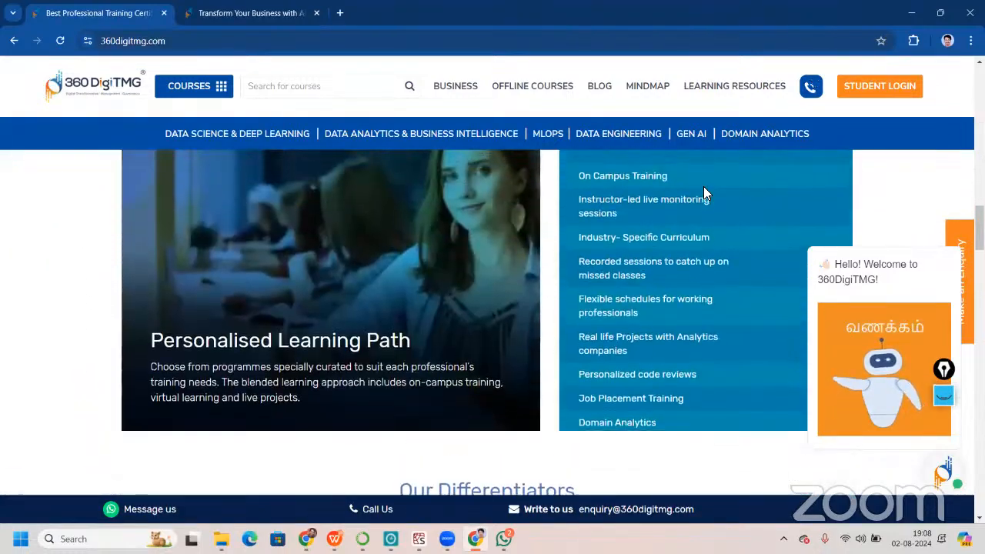
pyautogui.scroll(-3)
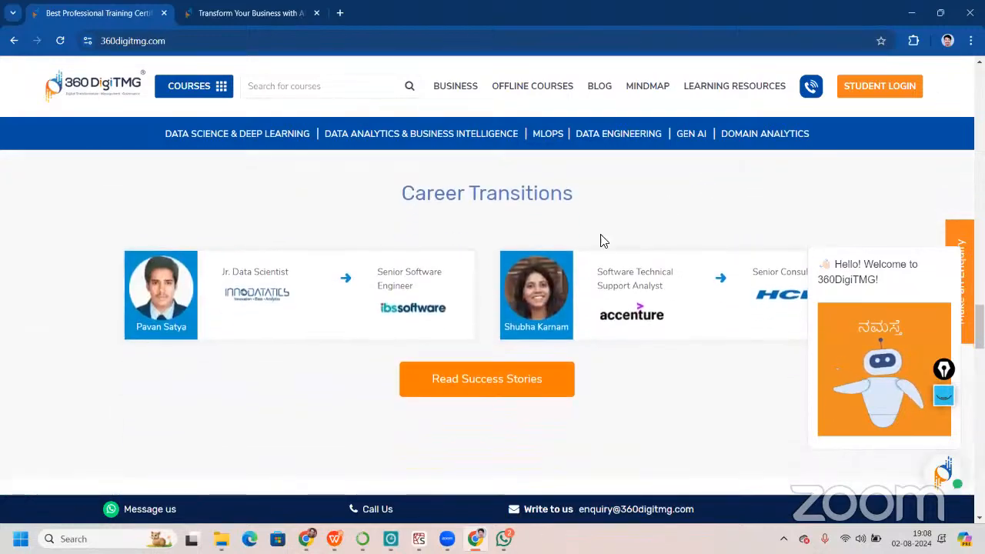
pyautogui.click(486, 379)
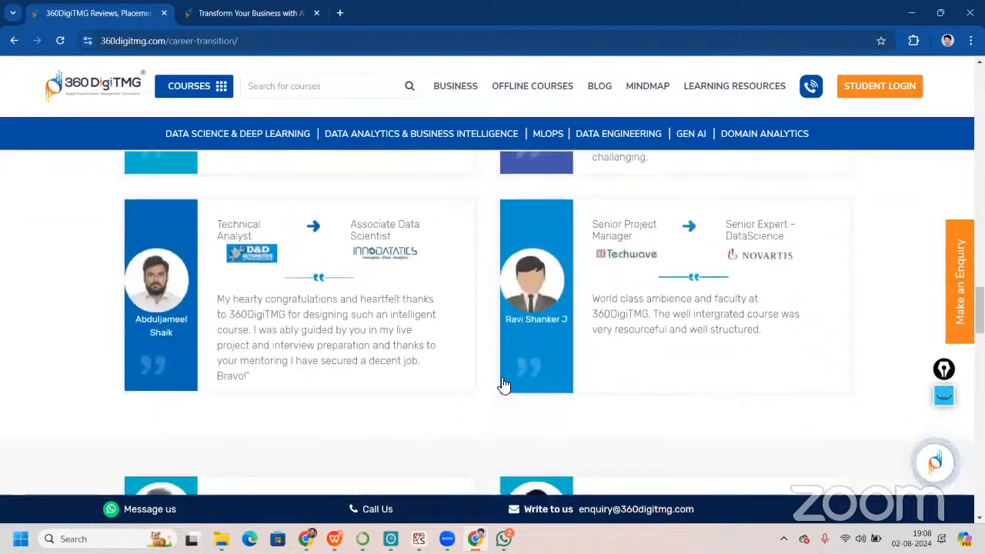
# Browse the career-transition stories, return to the top and go to the Mind Map page
pyautogui.scroll(-3)
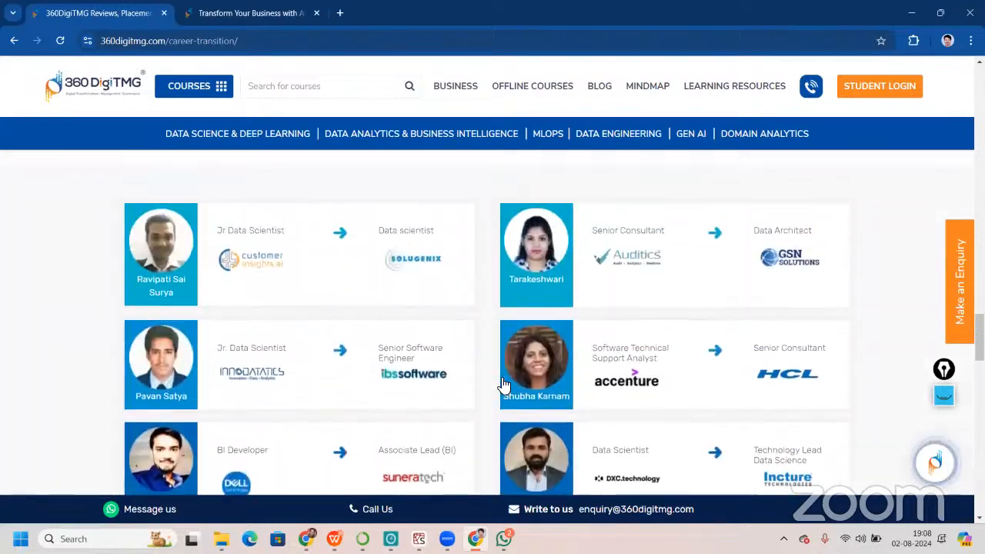
pyautogui.scroll(-3)
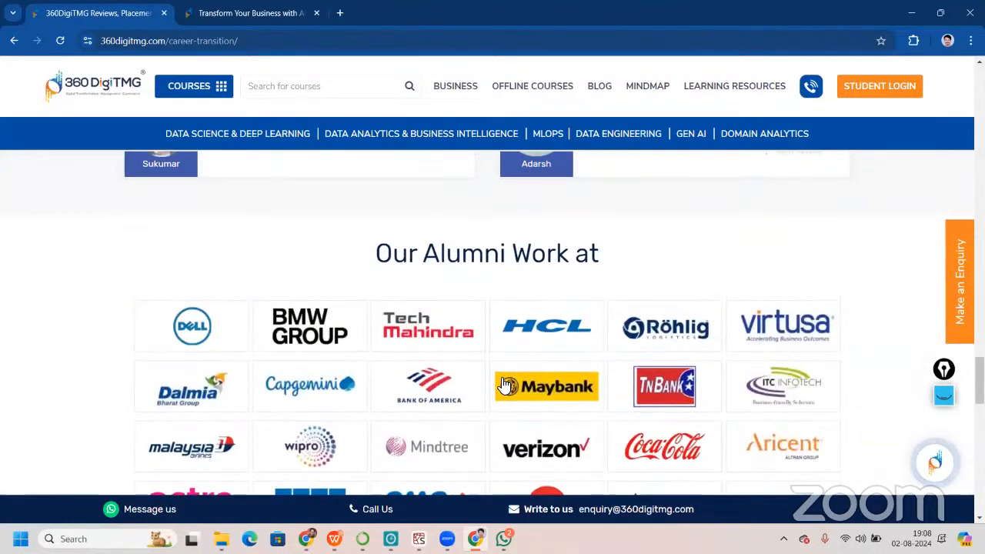
pyautogui.scroll(-3)
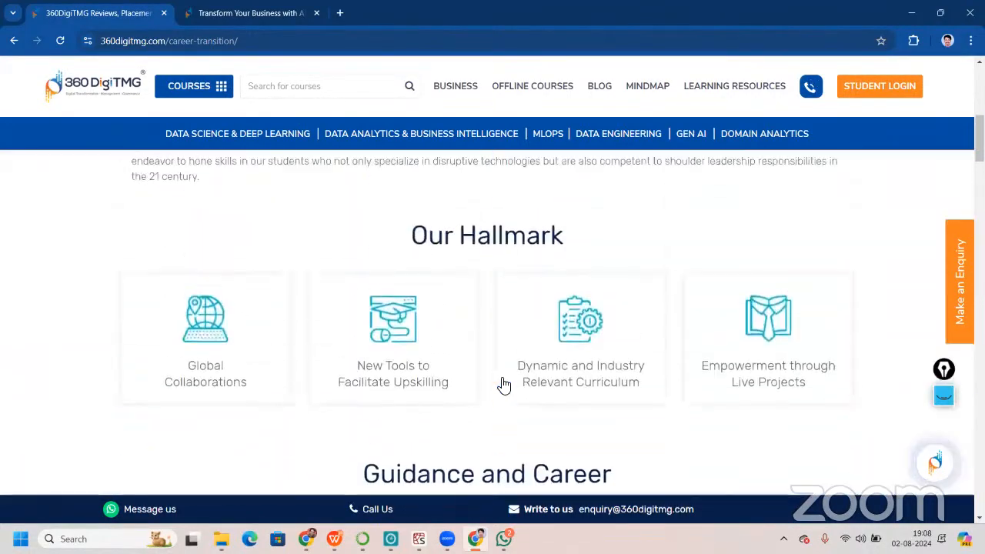
pyautogui.scroll(3)
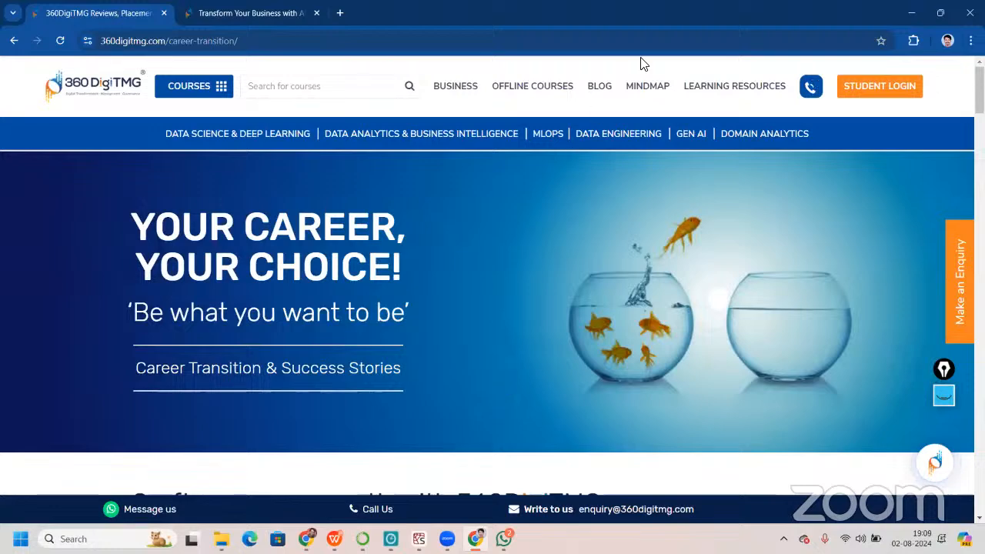
pyautogui.click(647, 86)
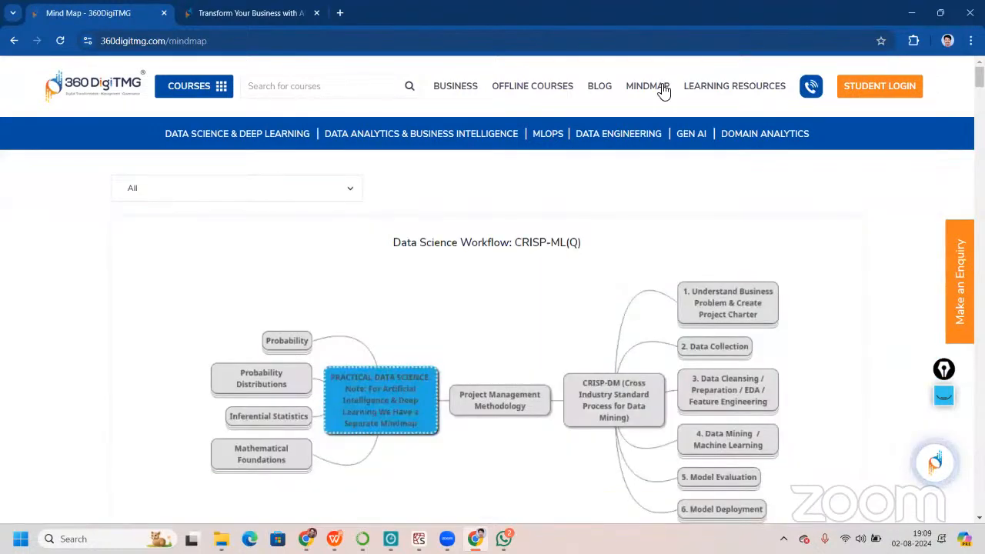
# Select Python Programming Fundamentals from the mind map topic dropdown
pyautogui.click(237, 188)
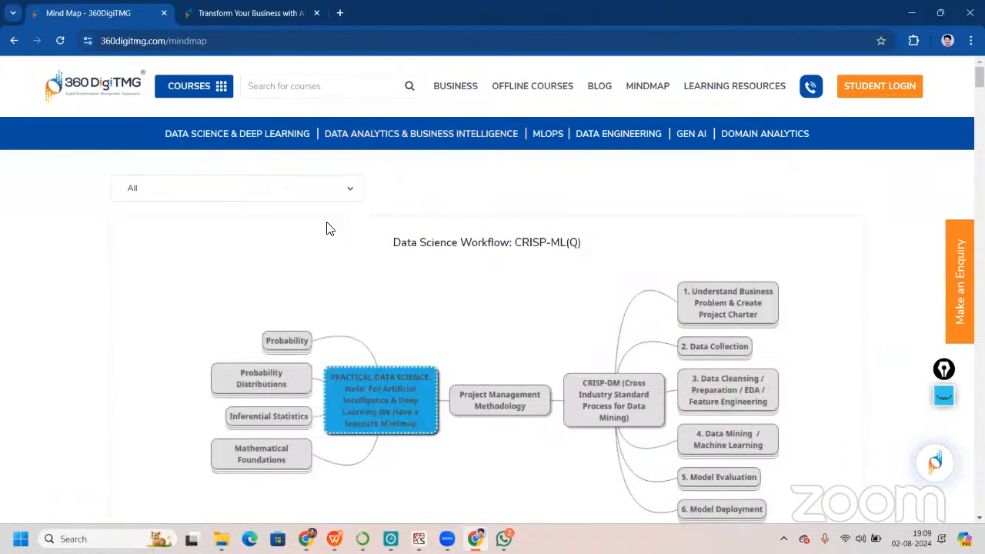
pyautogui.click(236, 188)
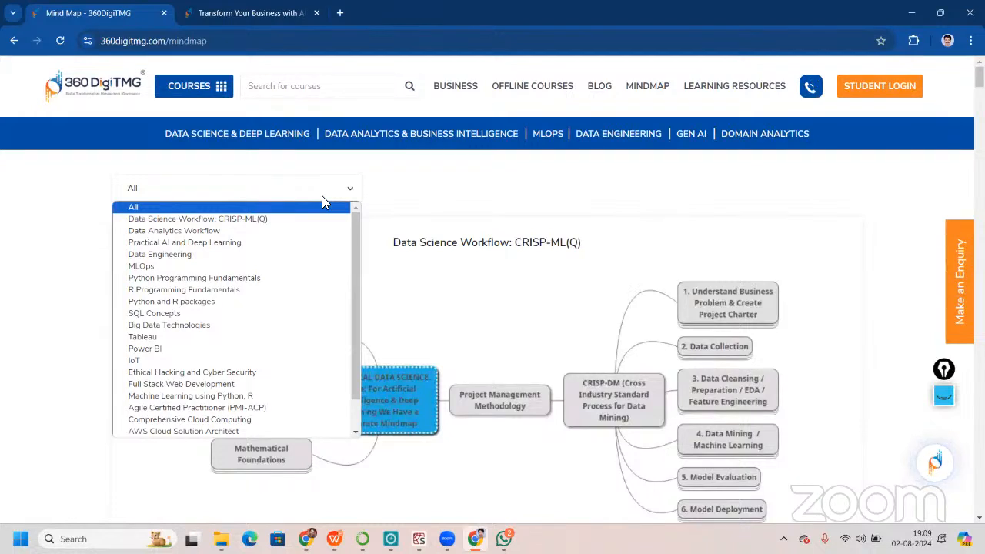
pyautogui.moveTo(206, 266)
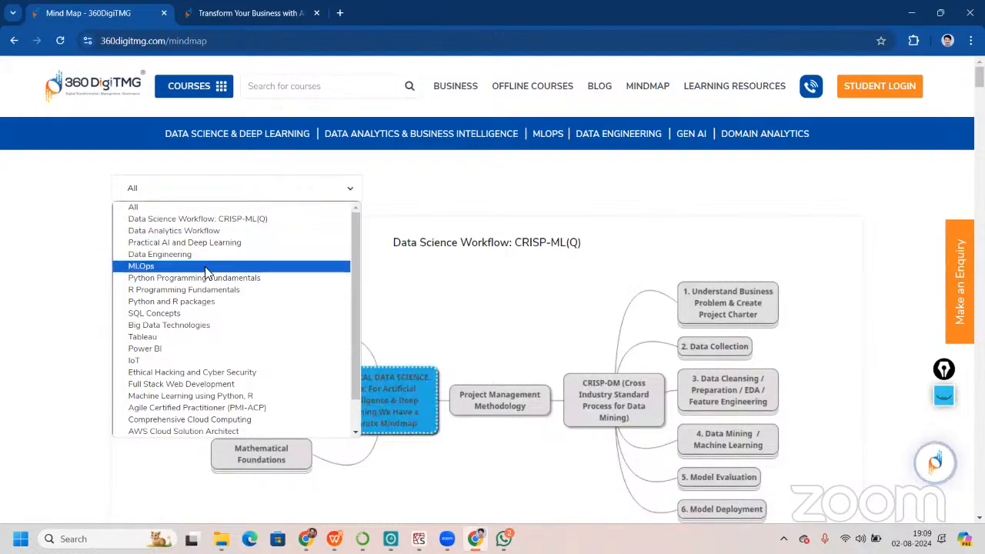
pyautogui.moveTo(185, 243)
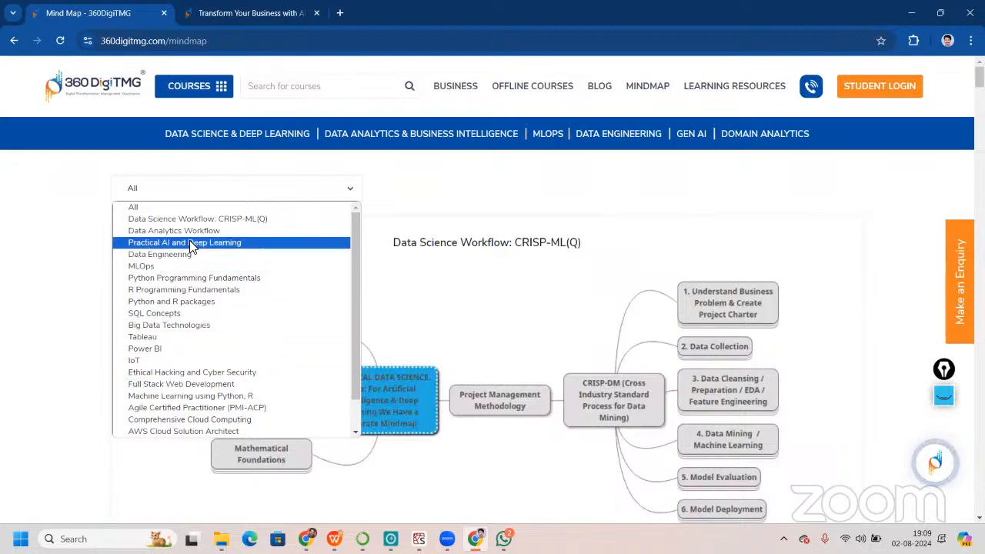
pyautogui.moveTo(194, 299)
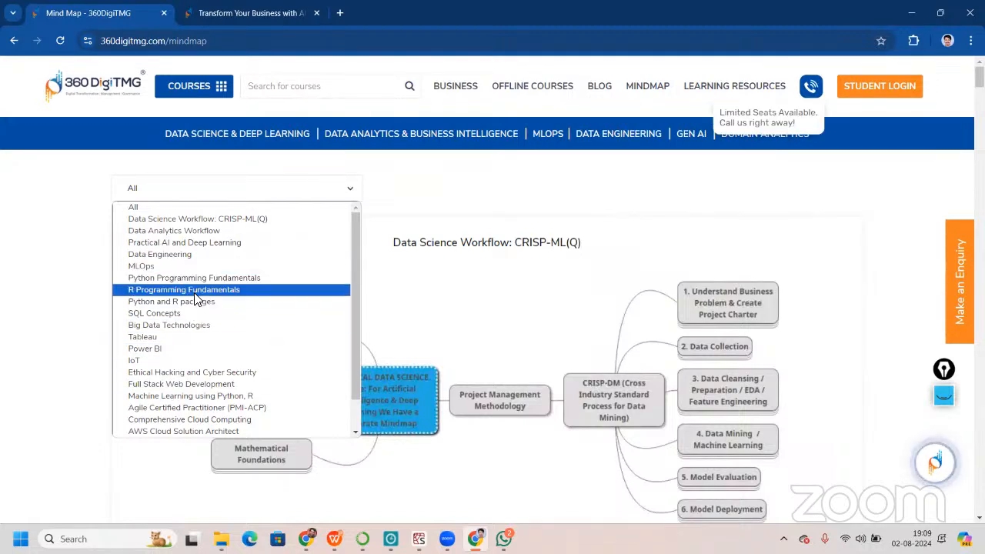
pyautogui.click(194, 277)
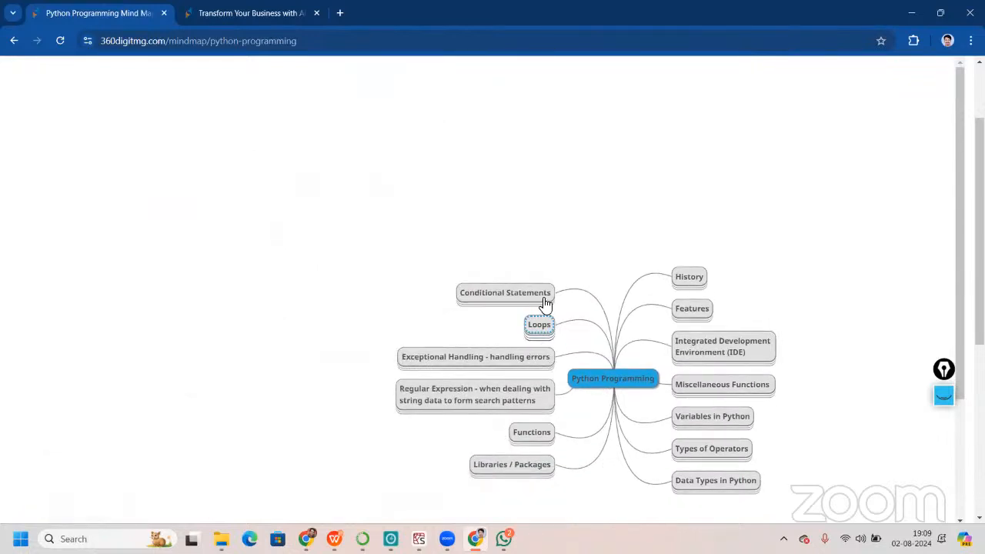
# Expand and collapse the Features branch, pick Variables in Python, then go back to the previous page
pyautogui.click(505, 293)
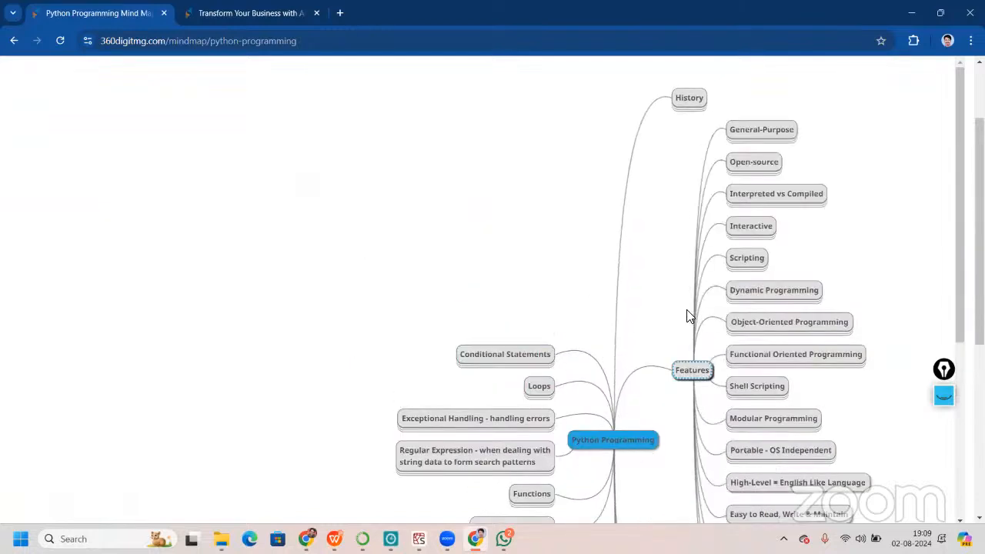
pyautogui.click(692, 370)
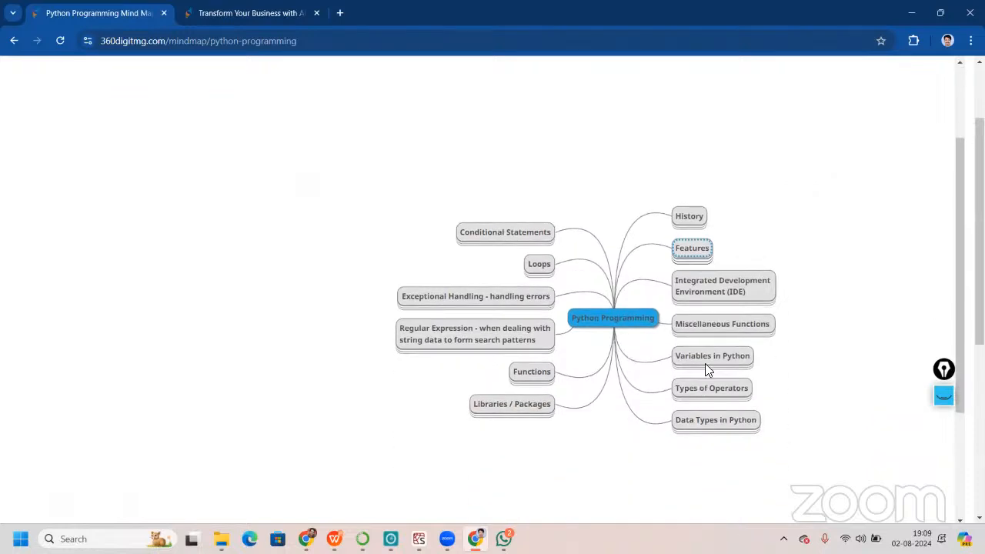
pyautogui.click(712, 356)
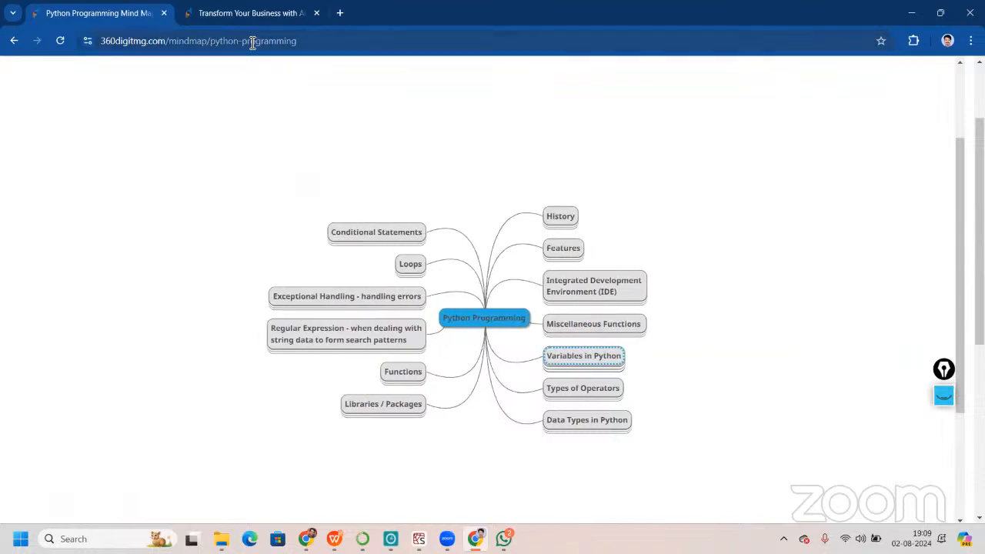
pyautogui.click(13, 41)
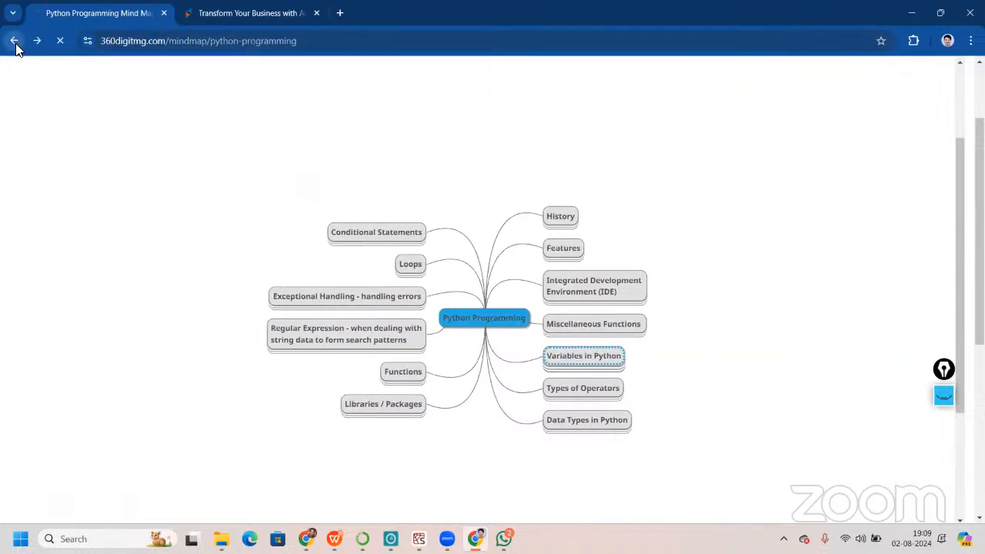
# Go to the learning resources page and look over the upcoming sessions and class schedule
pyautogui.click(14, 41)
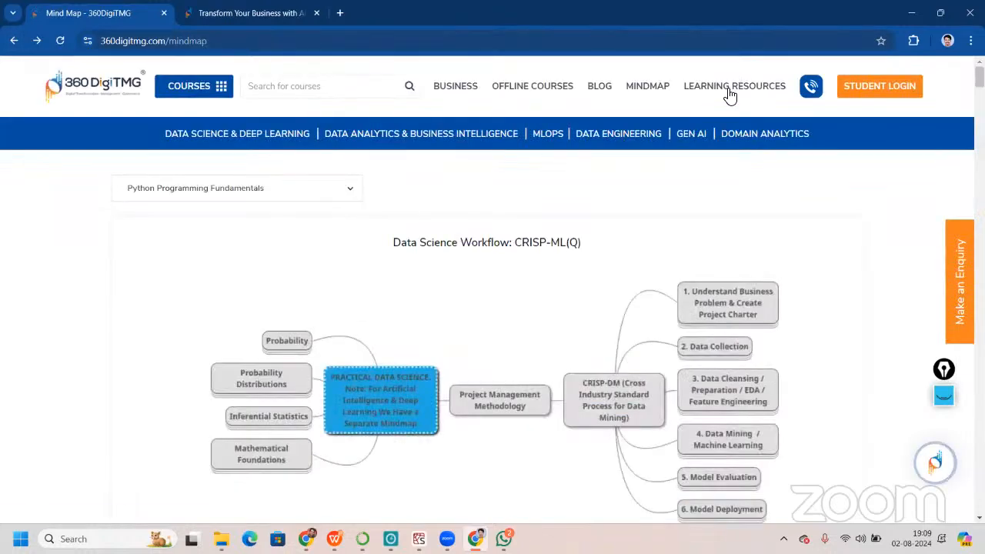
pyautogui.click(734, 86)
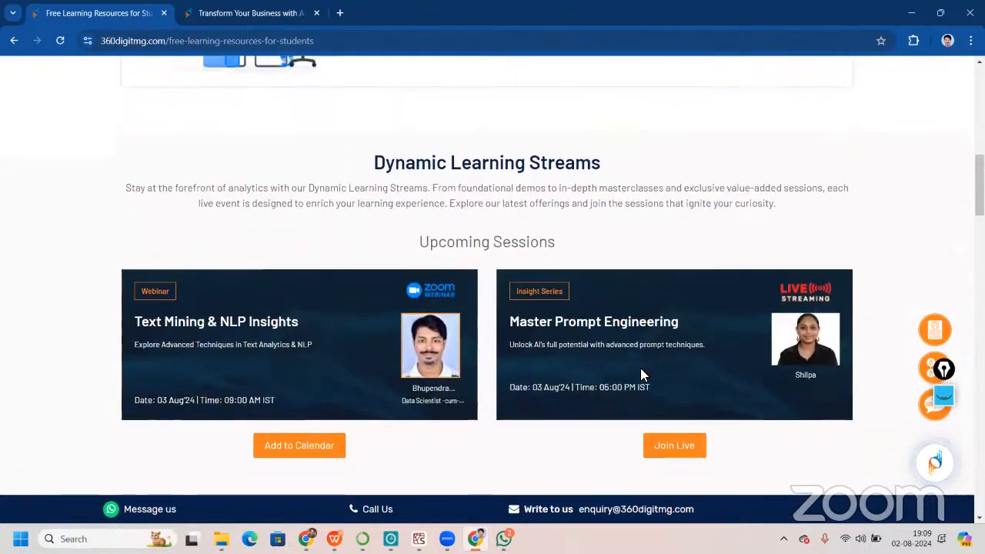
pyautogui.scroll(-3)
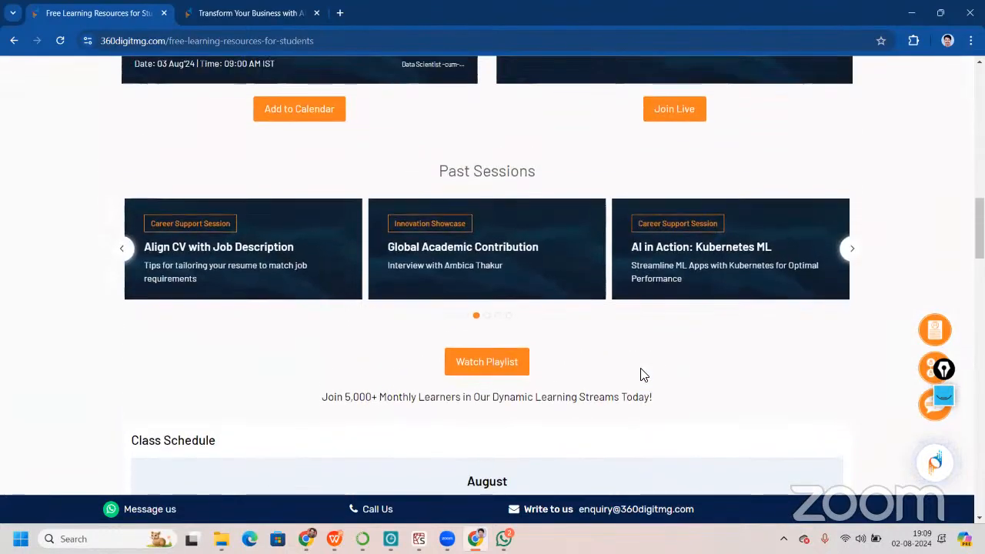
pyautogui.scroll(-3)
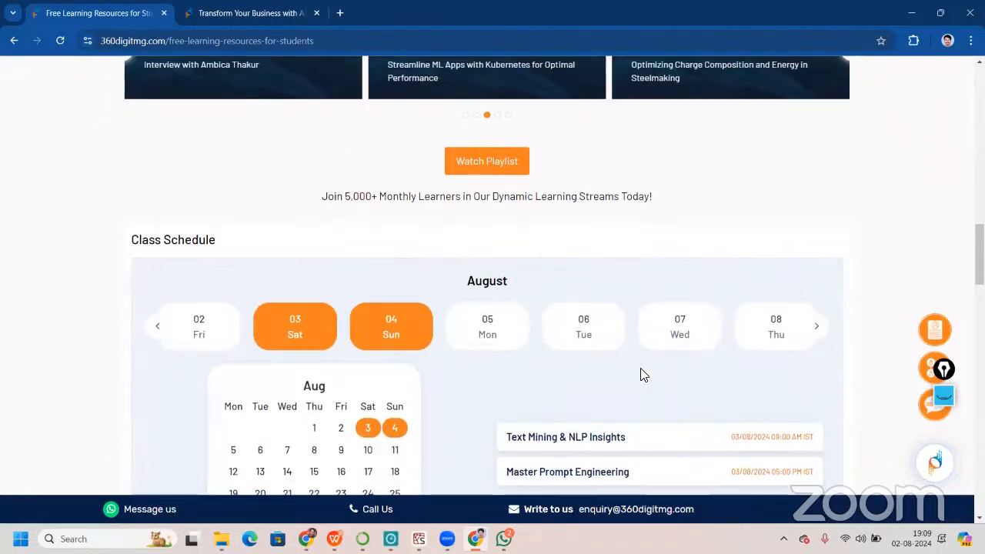
pyautogui.scroll(3)
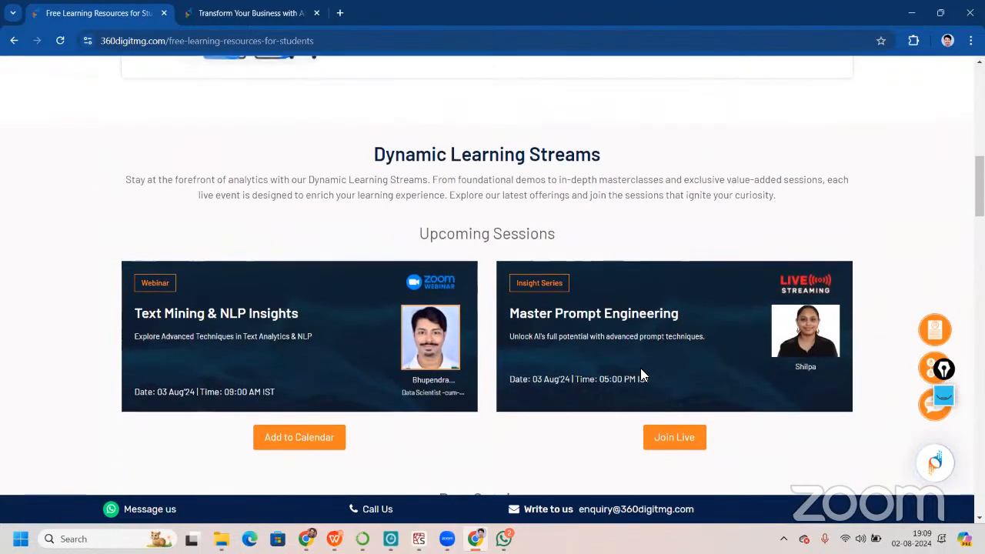
# Reach Core Learning Resources and open the 100 Days Challenge data science digital book via Dive into Learning
pyautogui.scroll(-3)
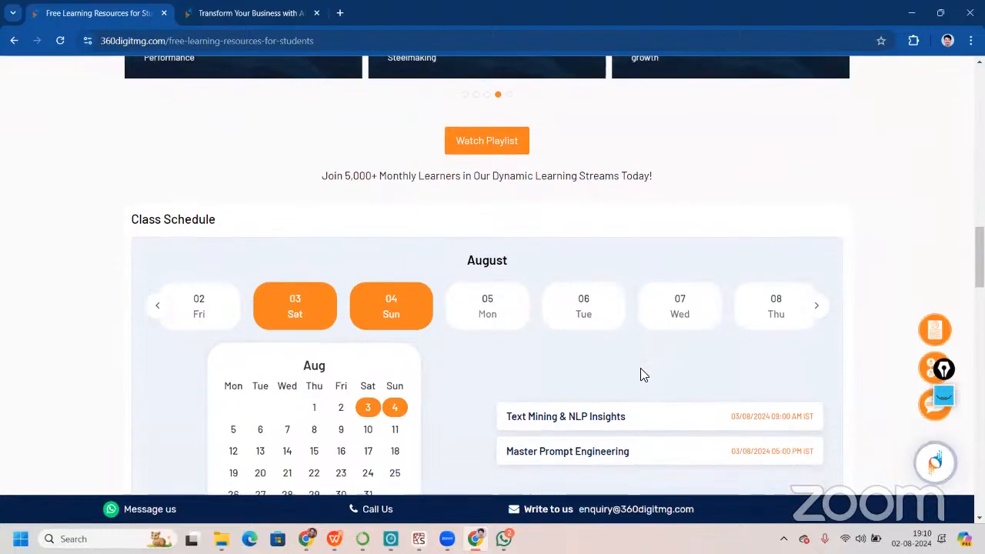
pyautogui.scroll(-3)
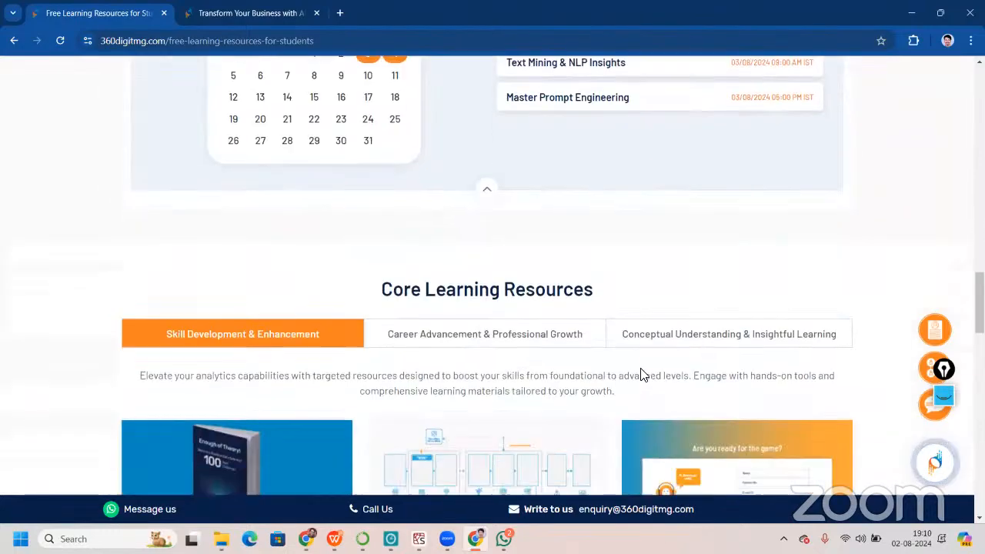
pyautogui.scroll(-3)
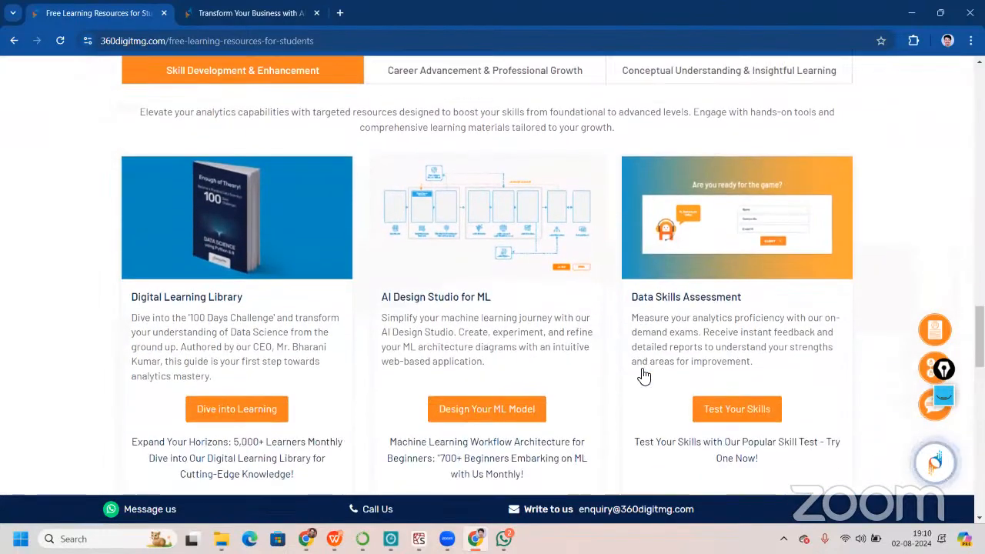
pyautogui.click(236, 408)
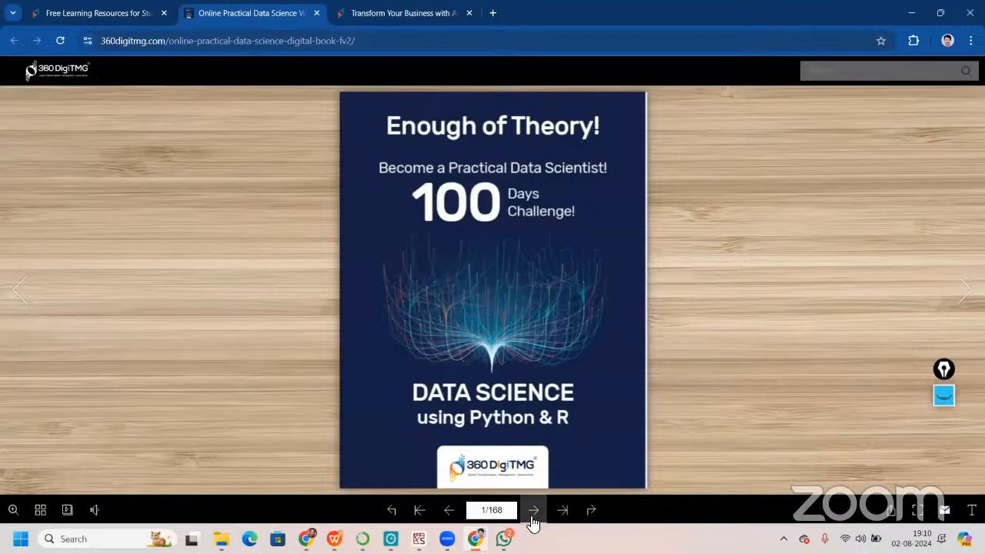
# Page forward through the digital book, then view Career Advancement resources and return to Skill Development & Enhancement
pyautogui.click(533, 509)
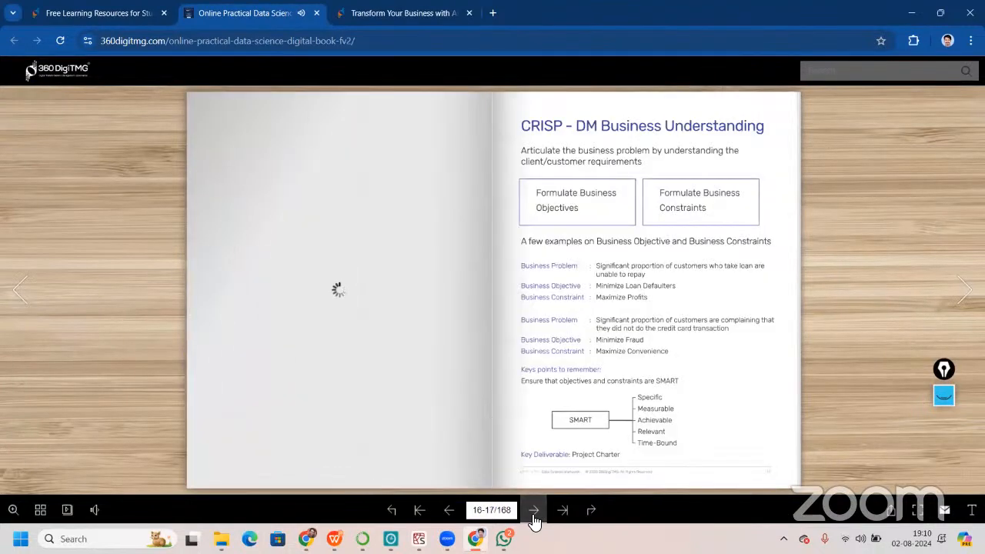
pyautogui.click(533, 510)
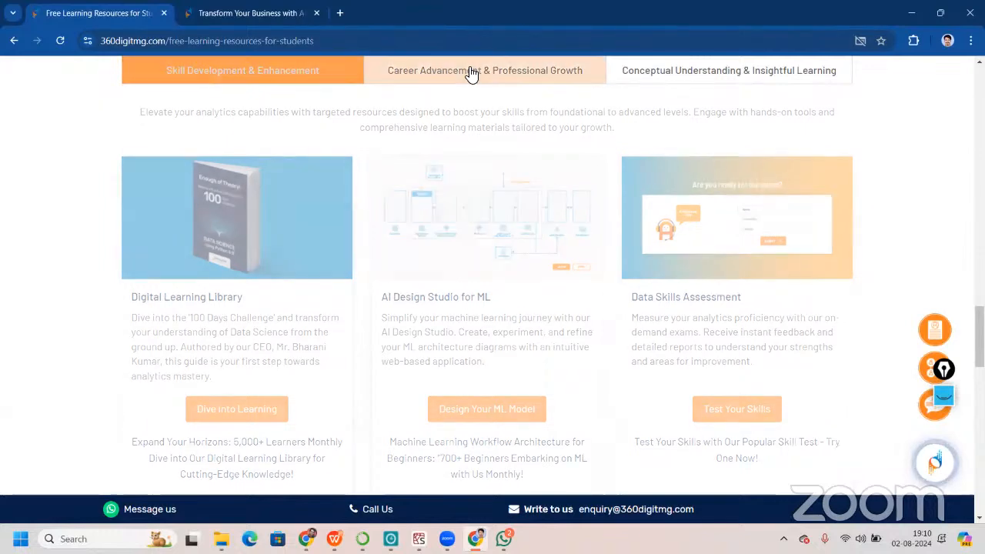
pyautogui.click(484, 70)
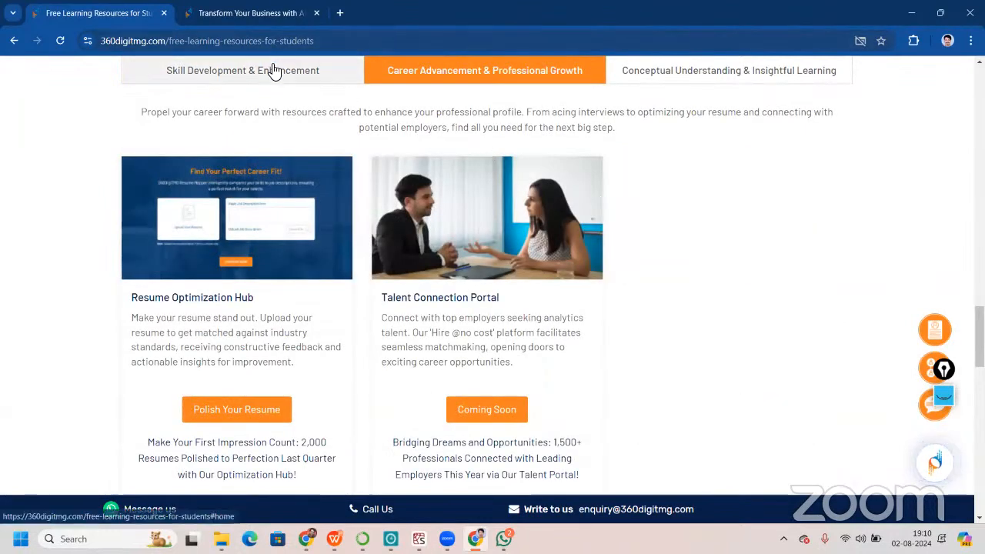
pyautogui.click(243, 70)
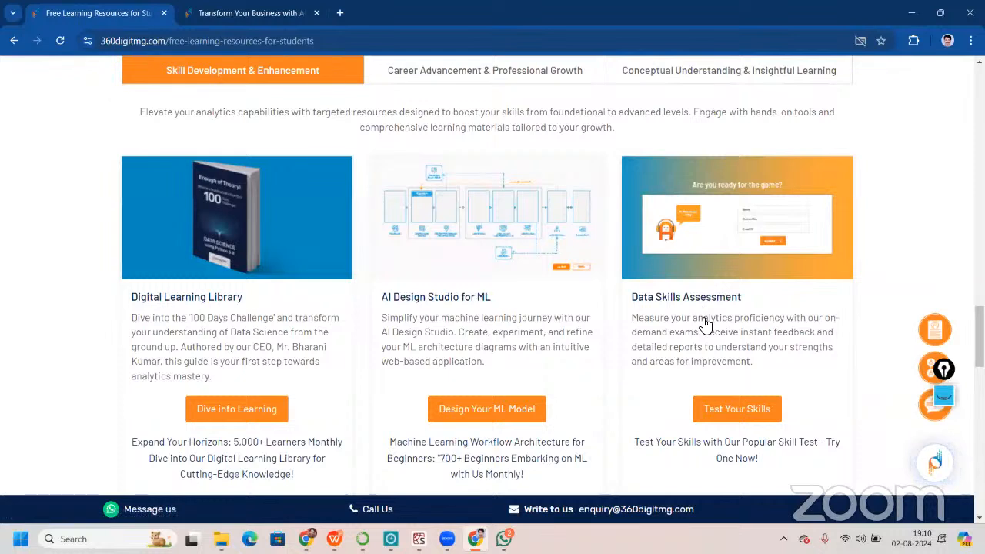
pyautogui.moveTo(558, 306)
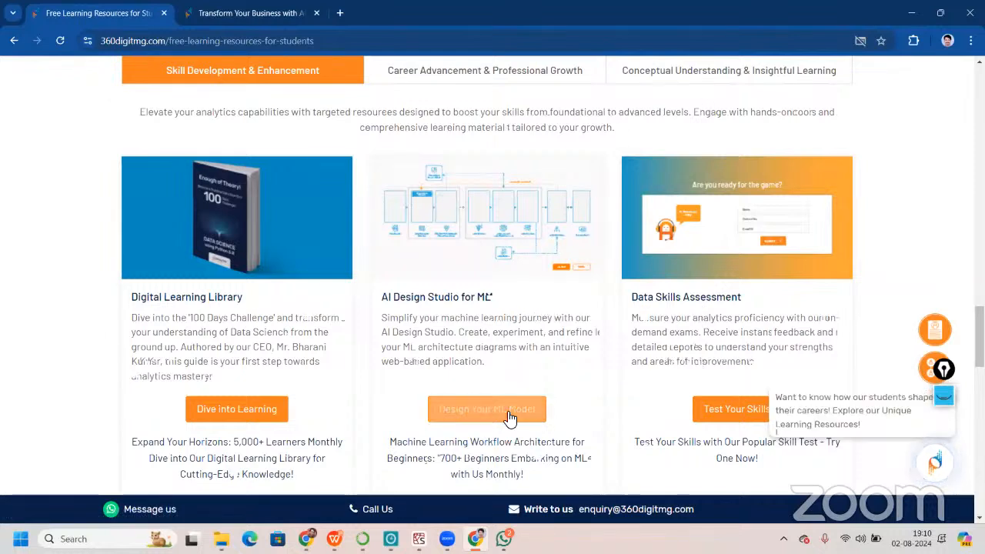
# Open Design Your ML Model, switch the workflow builder to Intermediate, and return to the Free Learning Resources tab
pyautogui.click(487, 408)
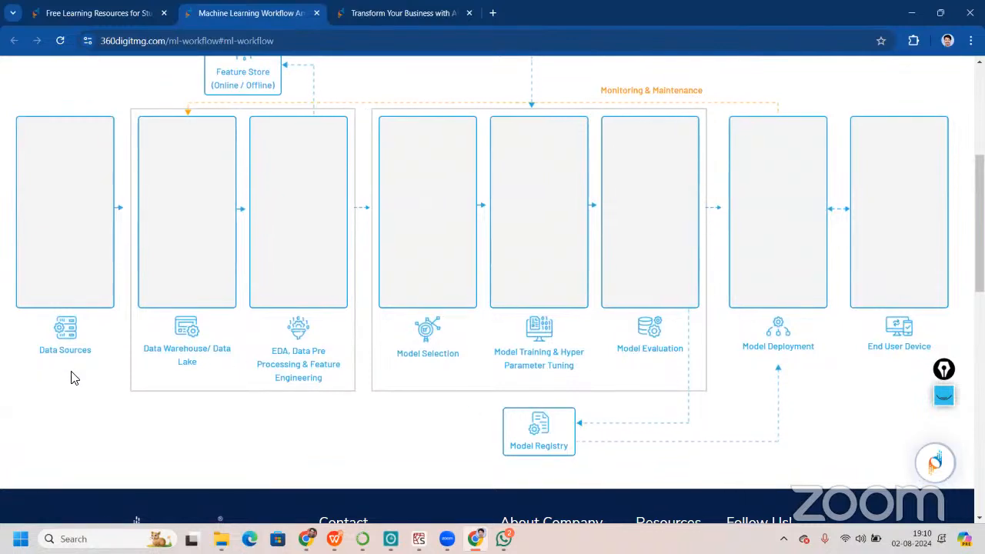
pyautogui.moveTo(739, 298)
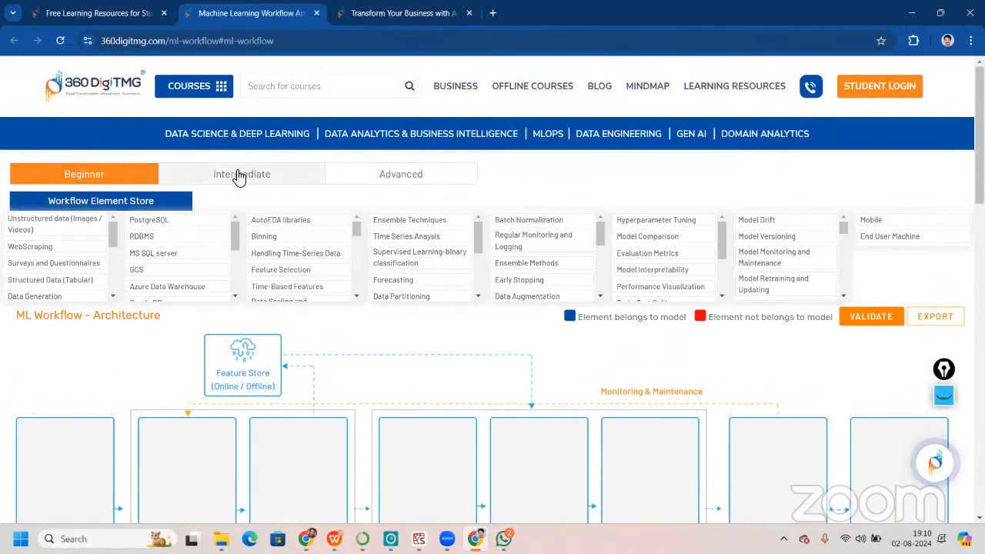
pyautogui.click(241, 173)
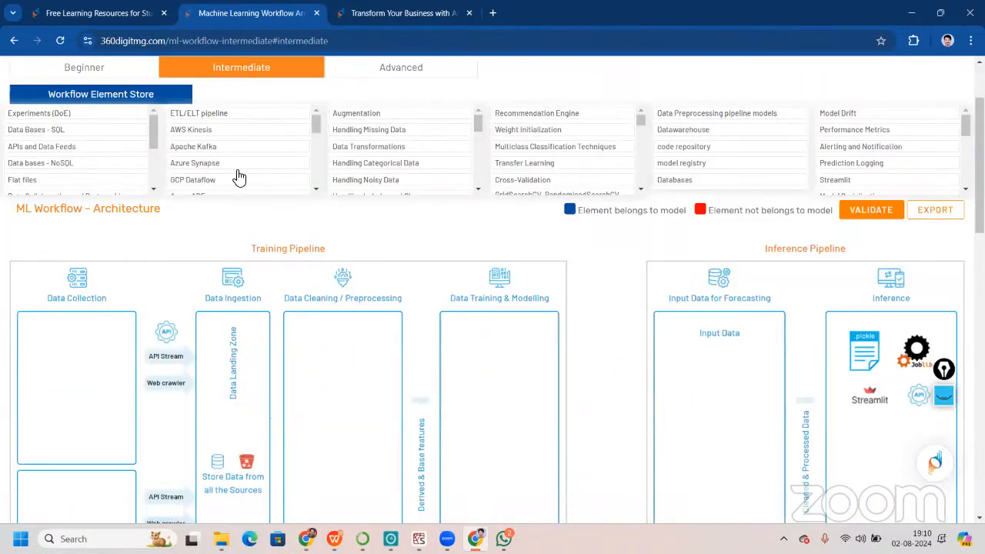
pyautogui.click(401, 67)
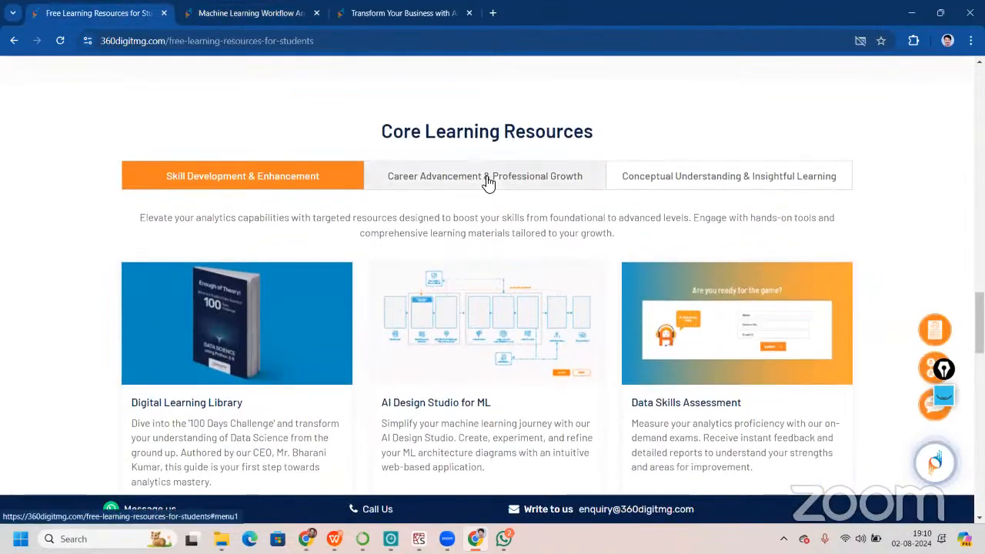
# Switch through Career Advancement to the Conceptual Understanding learning resources
pyautogui.click(483, 175)
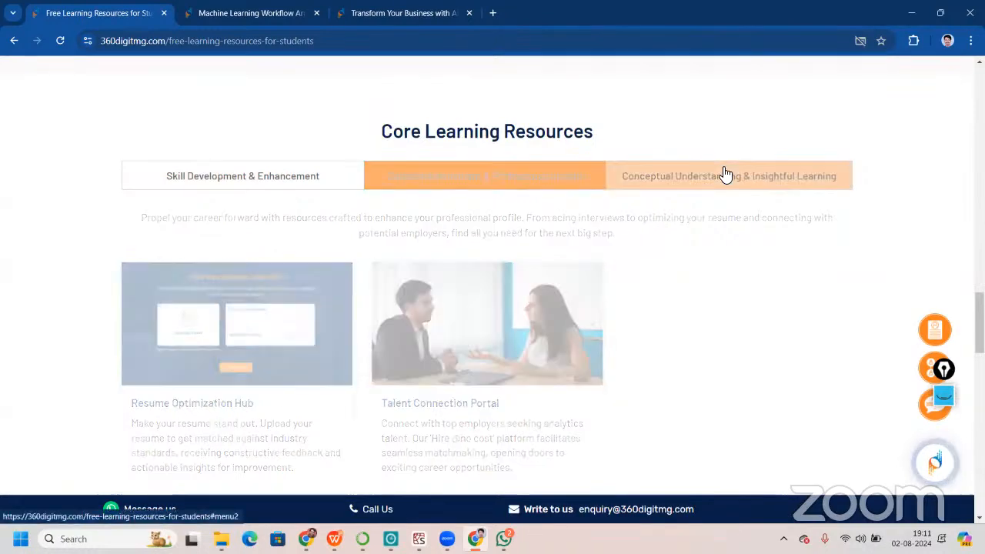
pyautogui.click(727, 175)
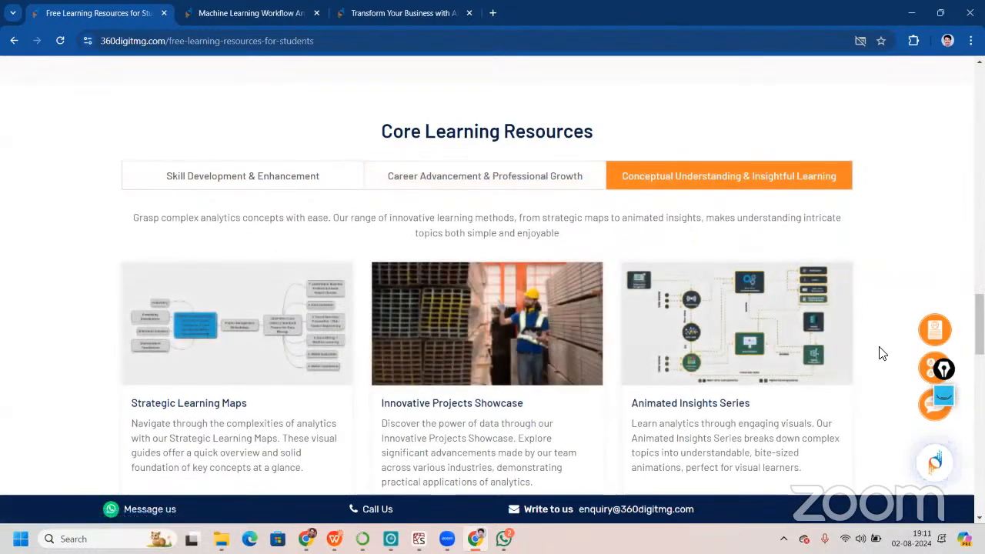
pyautogui.scroll(-3)
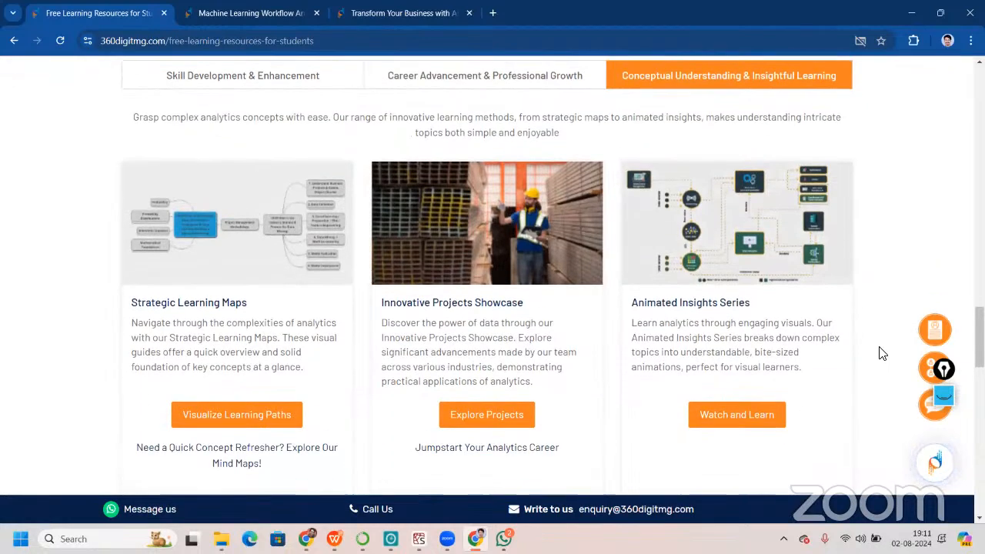
pyautogui.moveTo(483, 323)
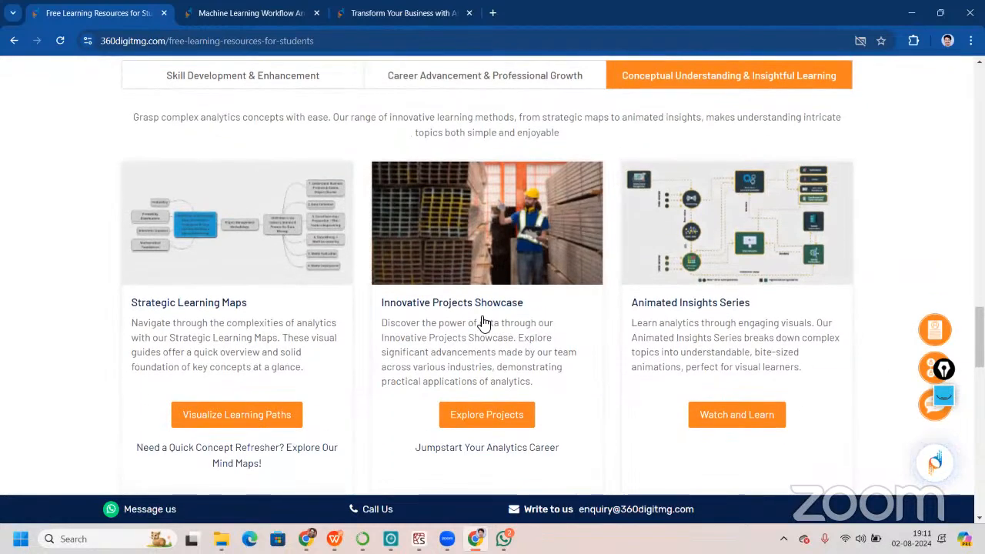
# Open the Animated Insights Series page, choose the Video version and play the CRISP-ML(Q) video
pyautogui.click(736, 414)
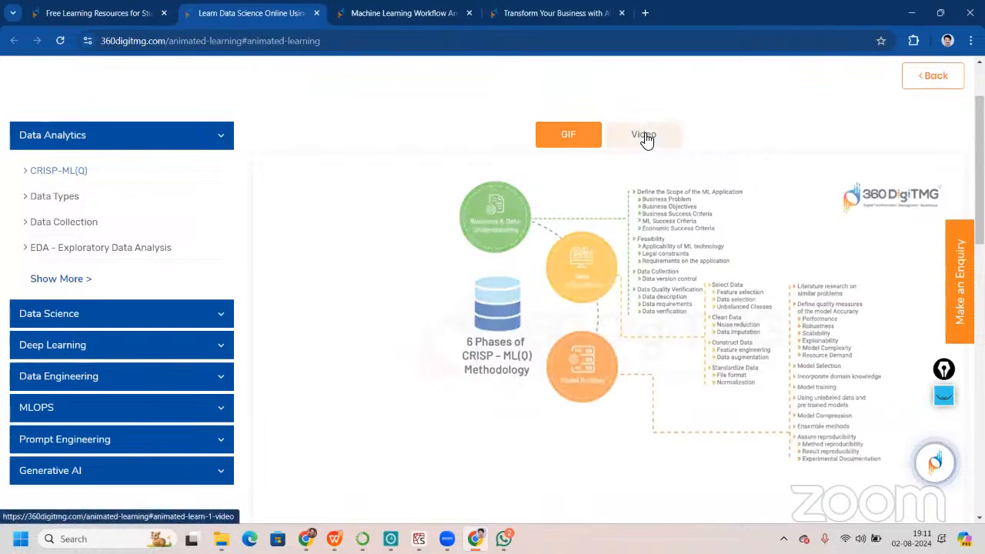
pyautogui.click(643, 134)
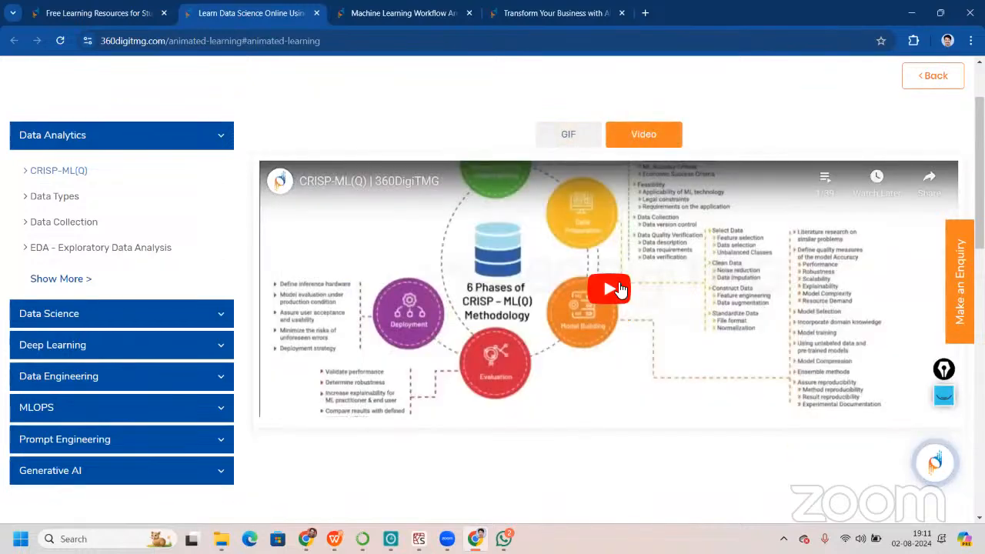
pyautogui.click(608, 290)
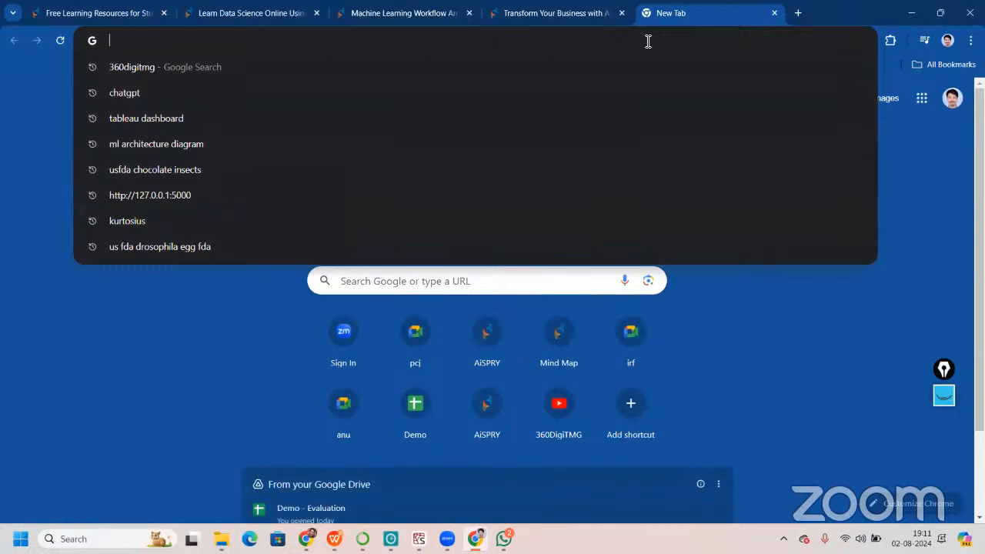
# In the new tab, reach the 360DigiTMG YouTube playlists page and go to the channel's Home tab
pyautogui.write('you')
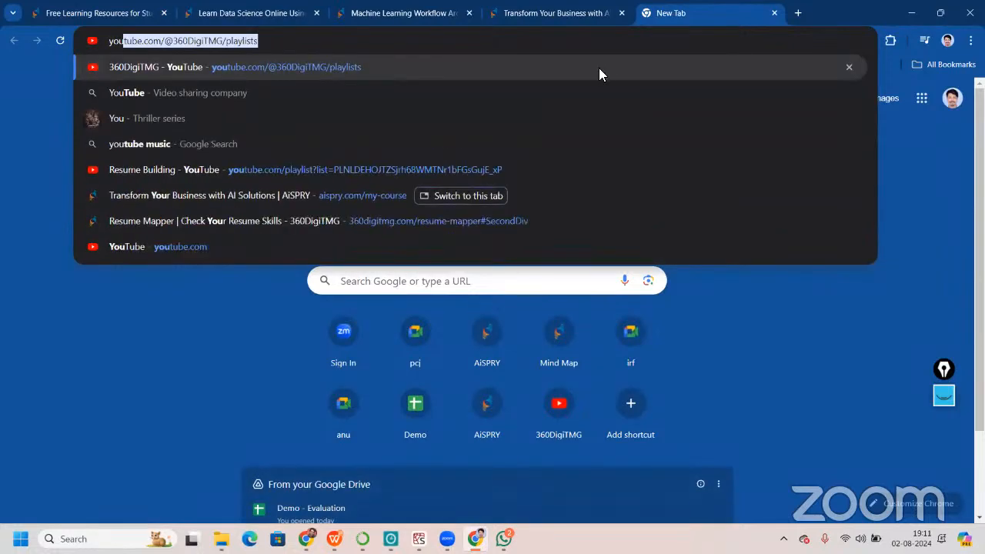
pyautogui.click(234, 67)
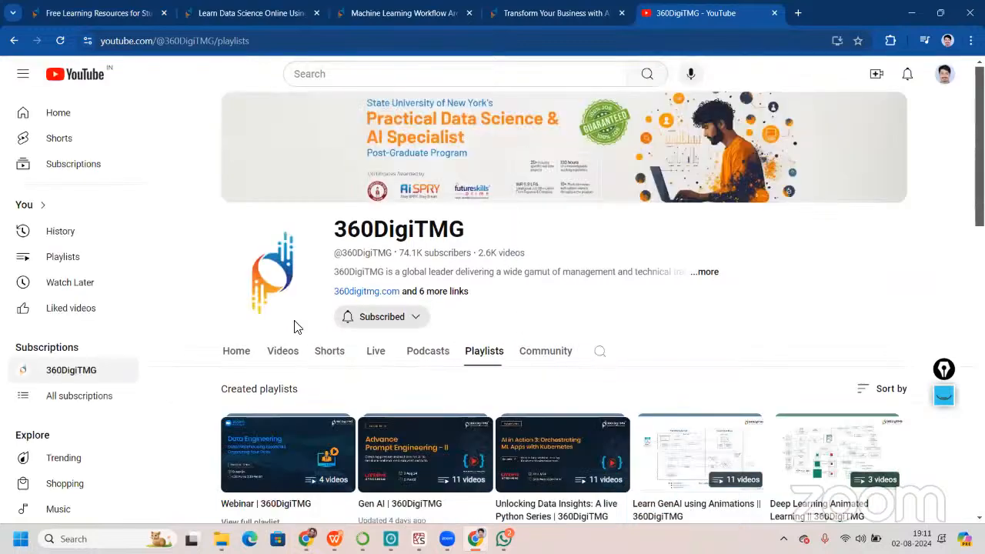
pyautogui.click(237, 351)
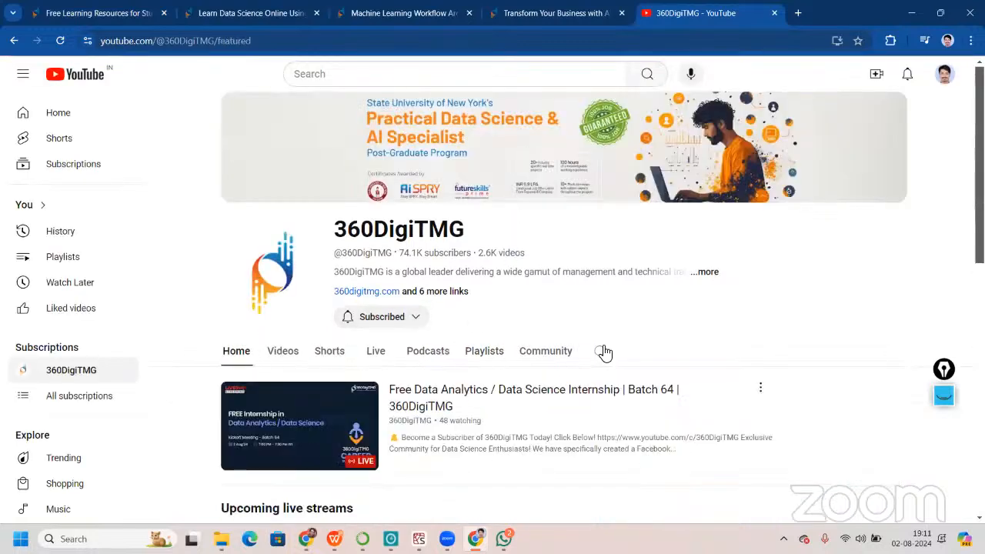
# Browse the featured shelves such as placement success stories, then return toward the channel header
pyautogui.scroll(-3)
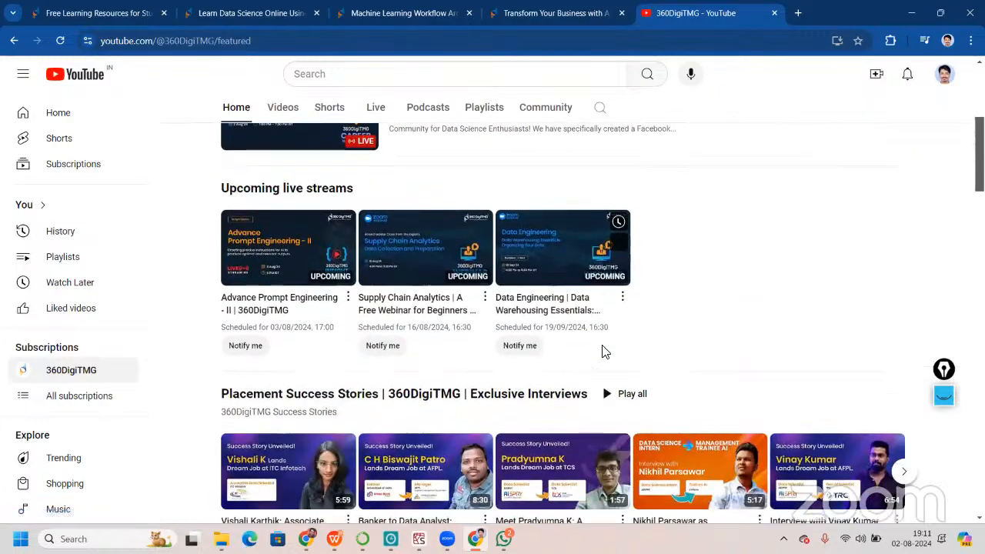
pyautogui.scroll(-3)
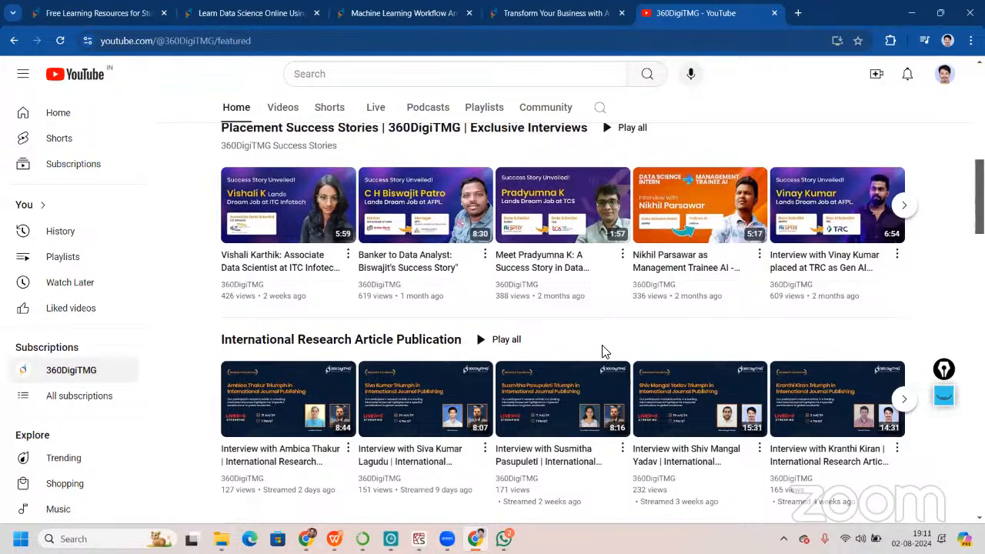
pyautogui.moveTo(565, 344)
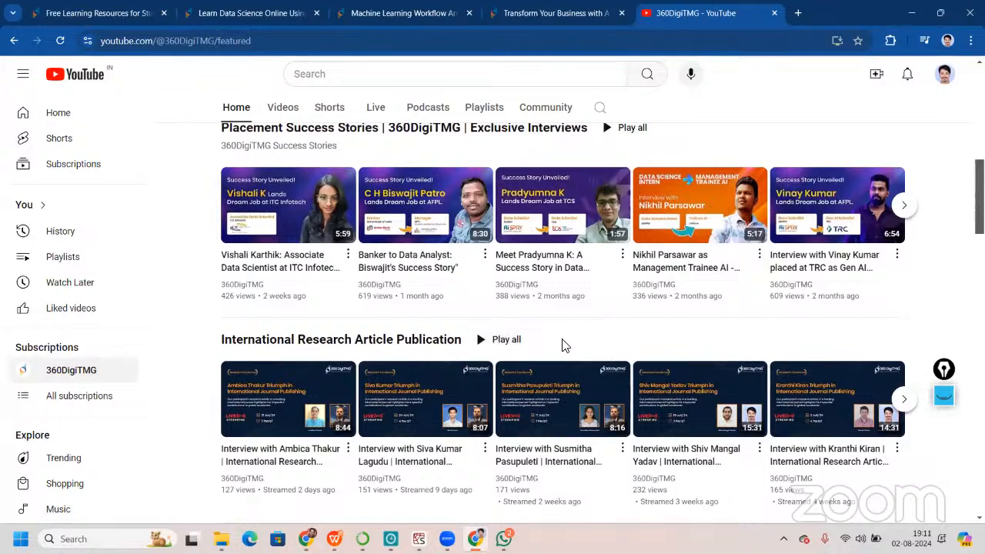
pyautogui.moveTo(607, 343)
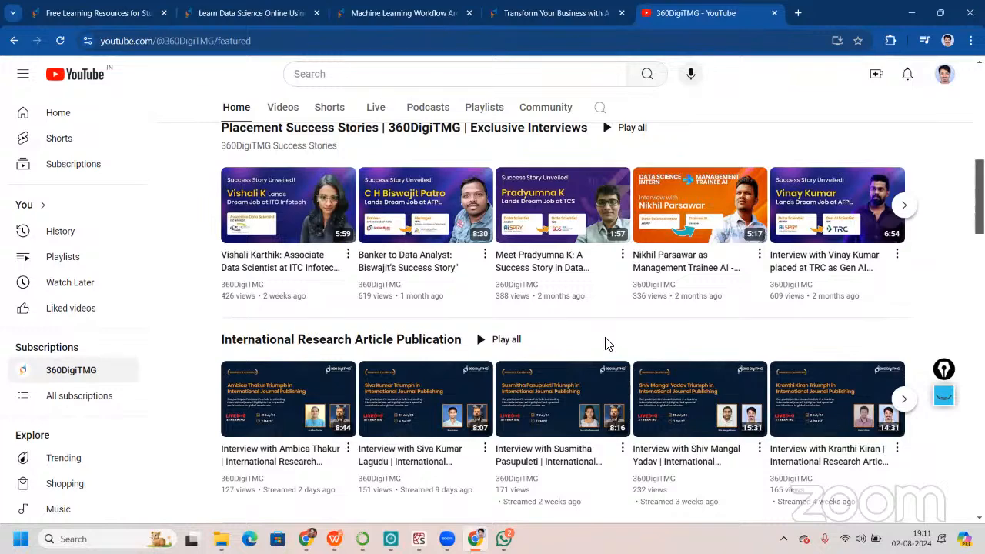
pyautogui.scroll(-3)
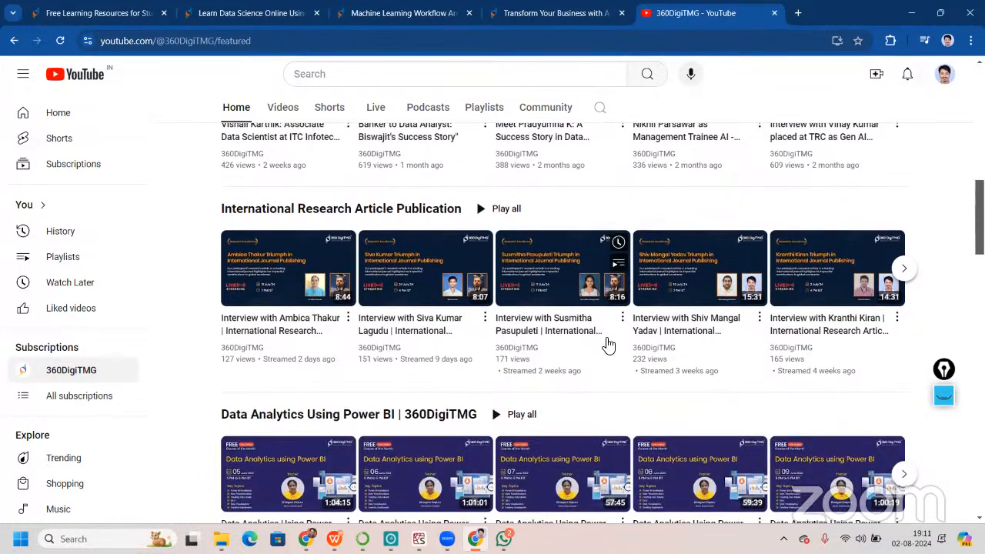
pyautogui.moveTo(361, 389)
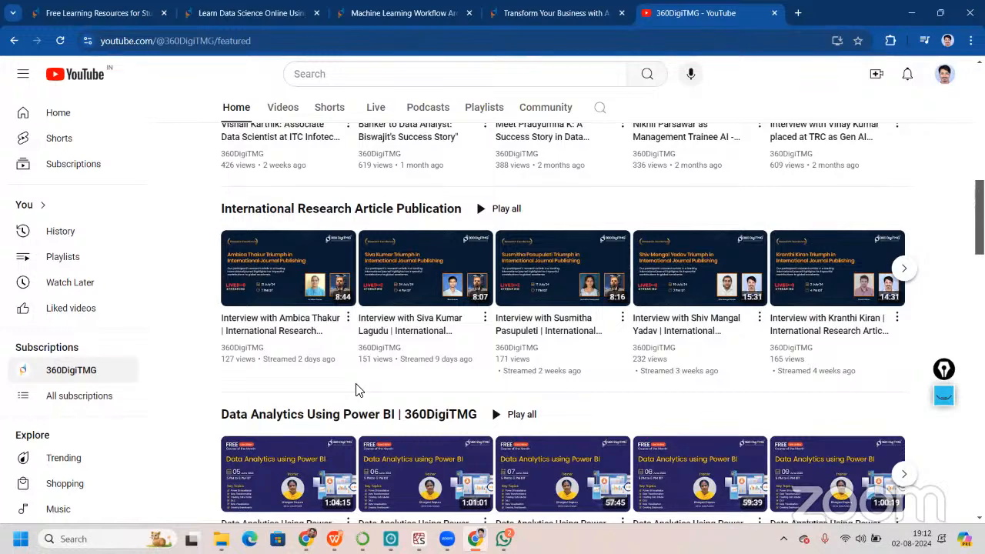
pyautogui.moveTo(175, 340)
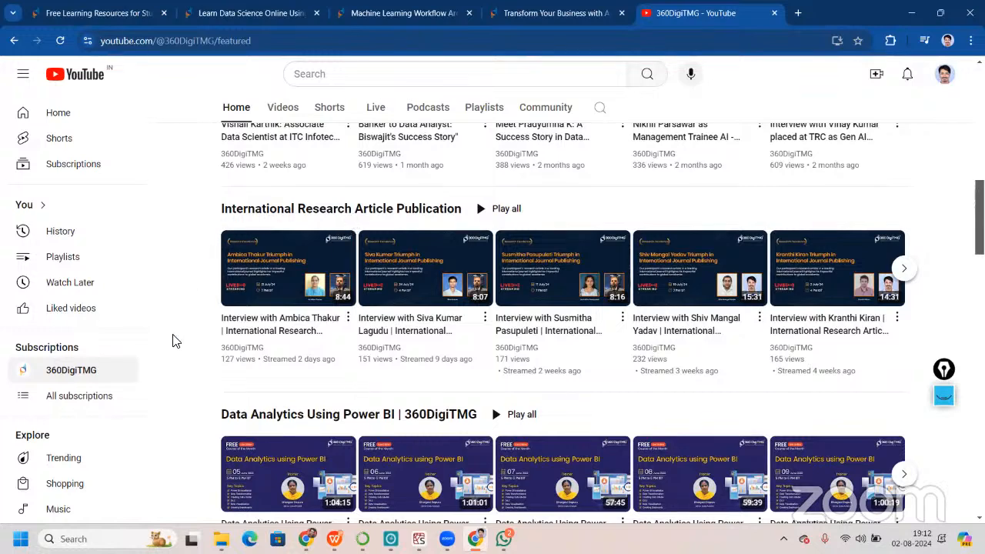
pyautogui.scroll(-3)
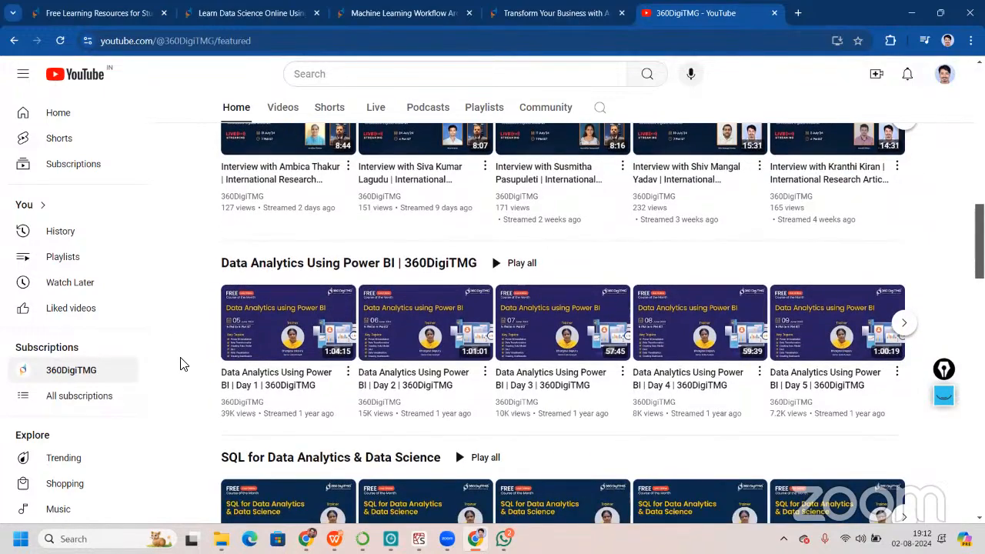
pyautogui.scroll(-3)
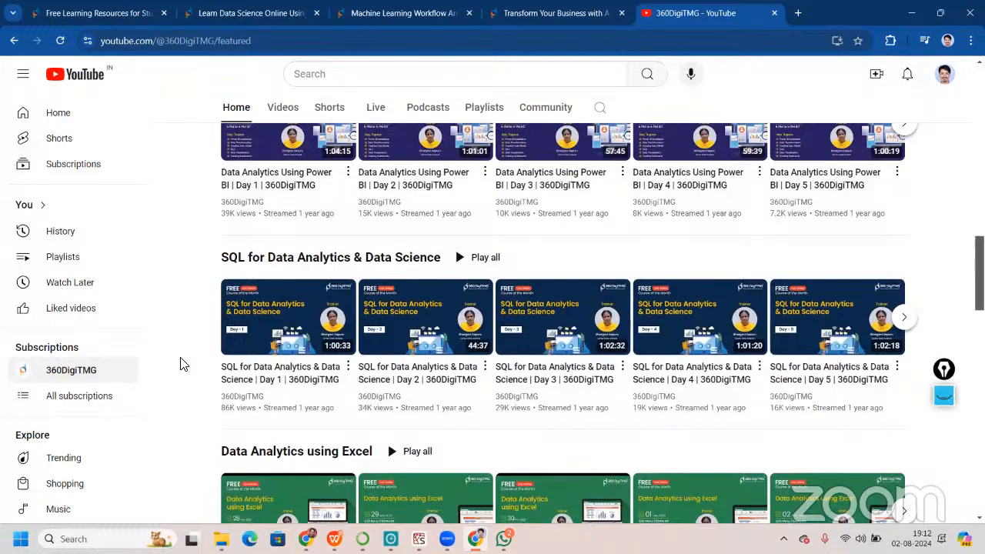
pyautogui.scroll(3)
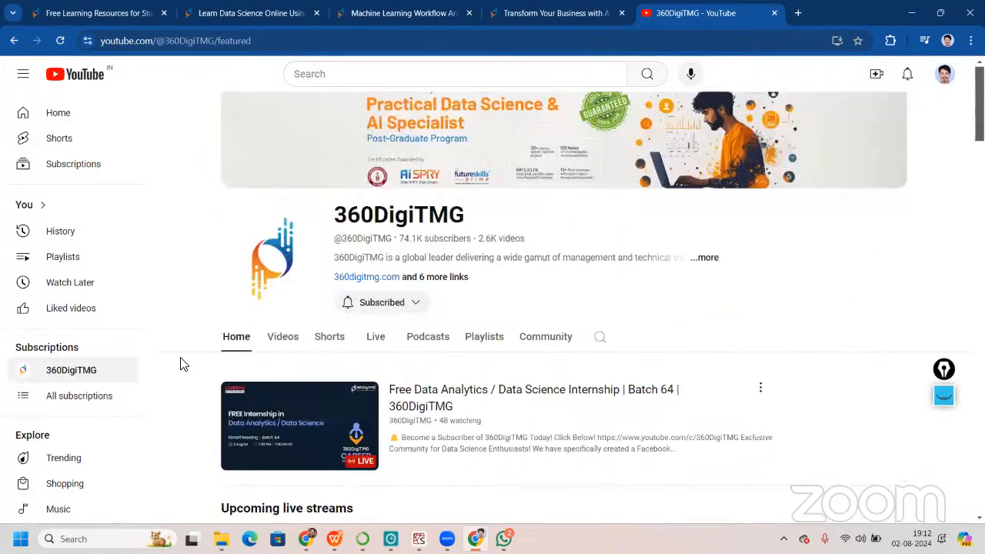
# Switch to the channel's Playlists tab and browse the grid of created playlists
pyautogui.click(483, 351)
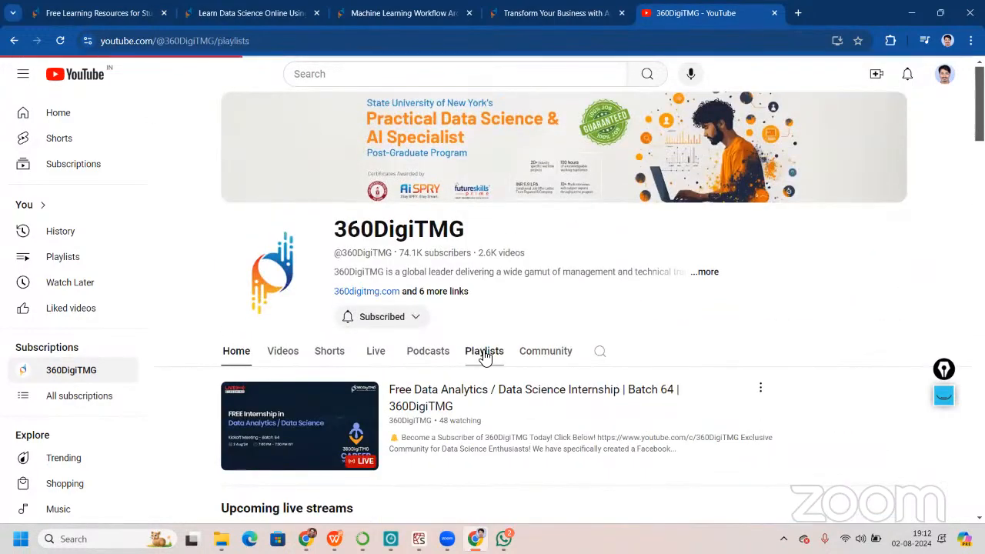
pyautogui.click(484, 351)
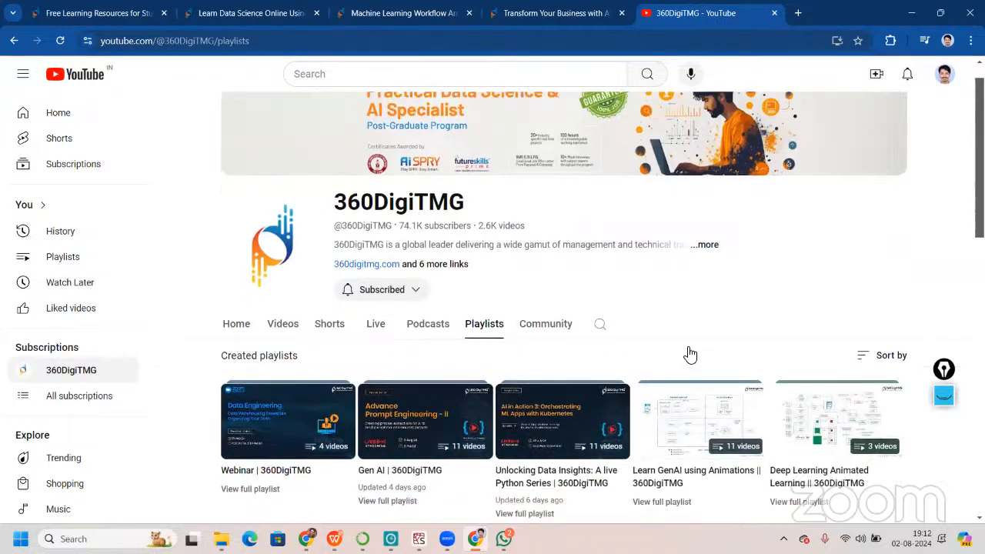
pyautogui.scroll(-3)
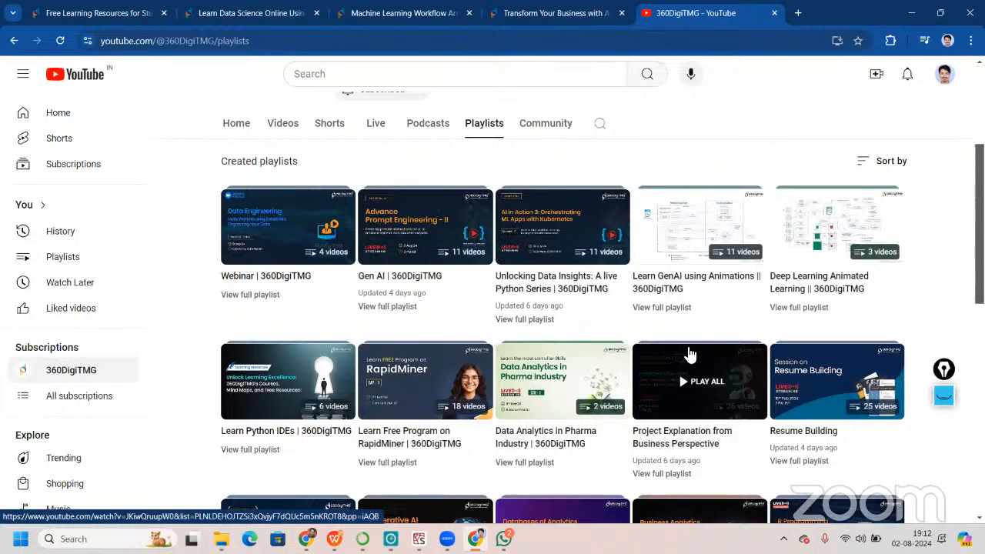
pyautogui.moveTo(844, 437)
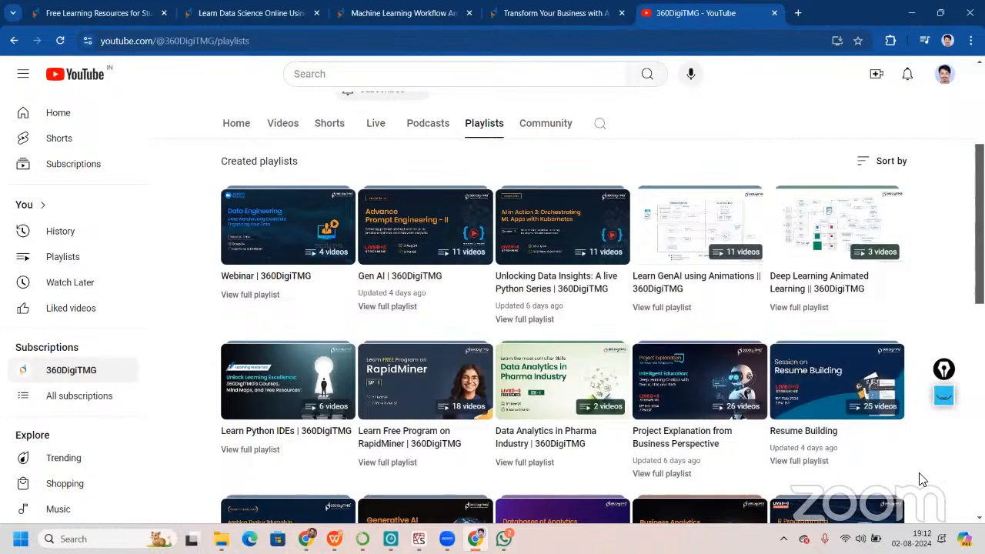
pyautogui.scroll(-3)
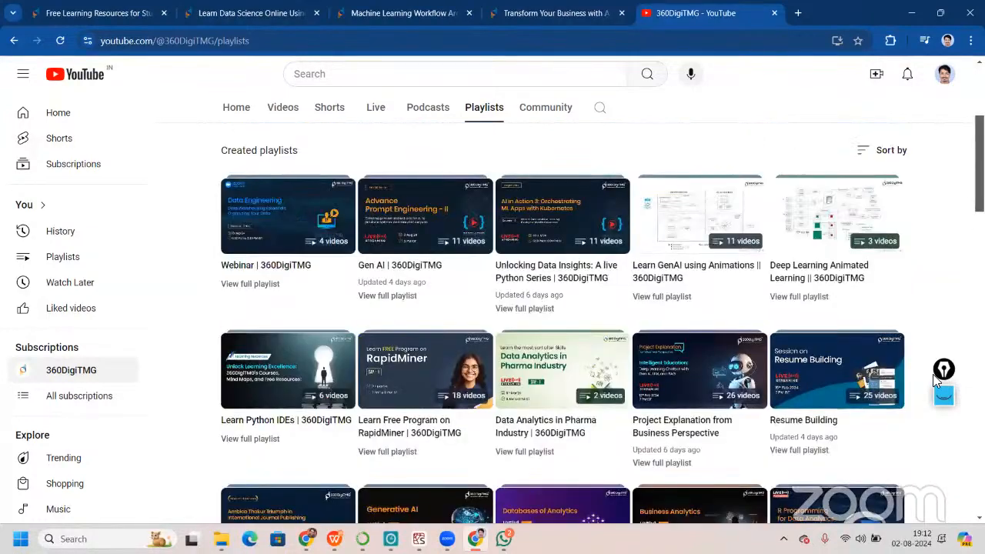
pyautogui.scroll(-3)
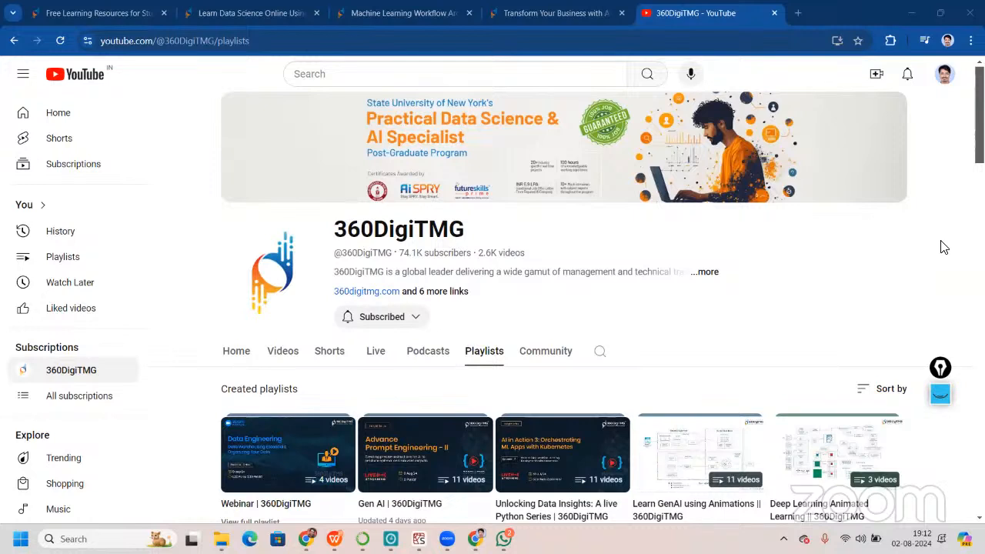
pyautogui.moveTo(798, 104)
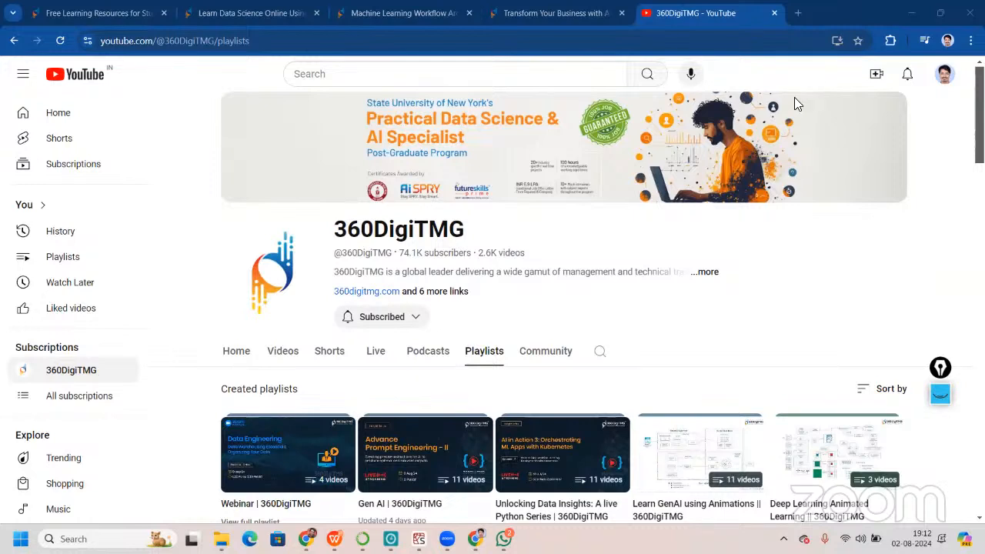
pyautogui.moveTo(565, 88)
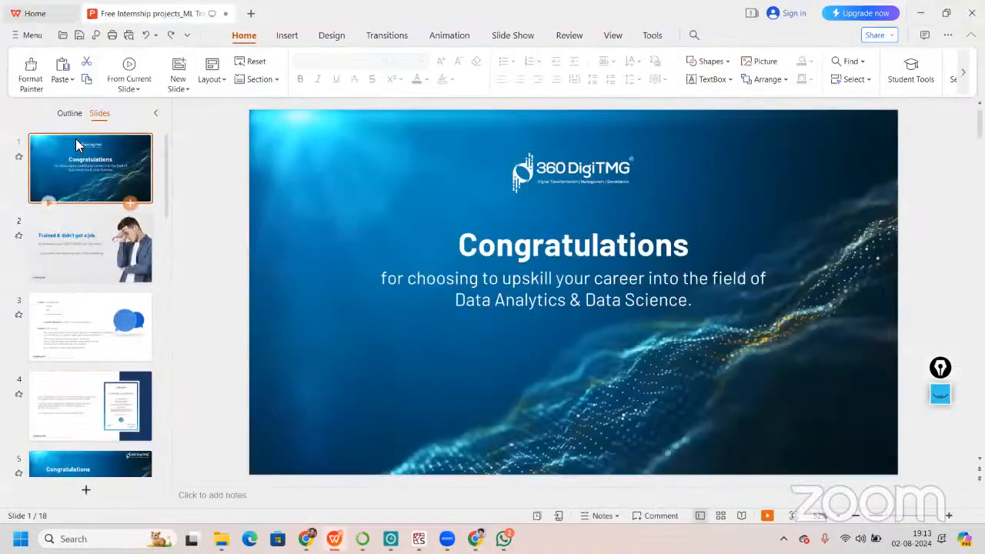
pyautogui.moveTo(84, 261)
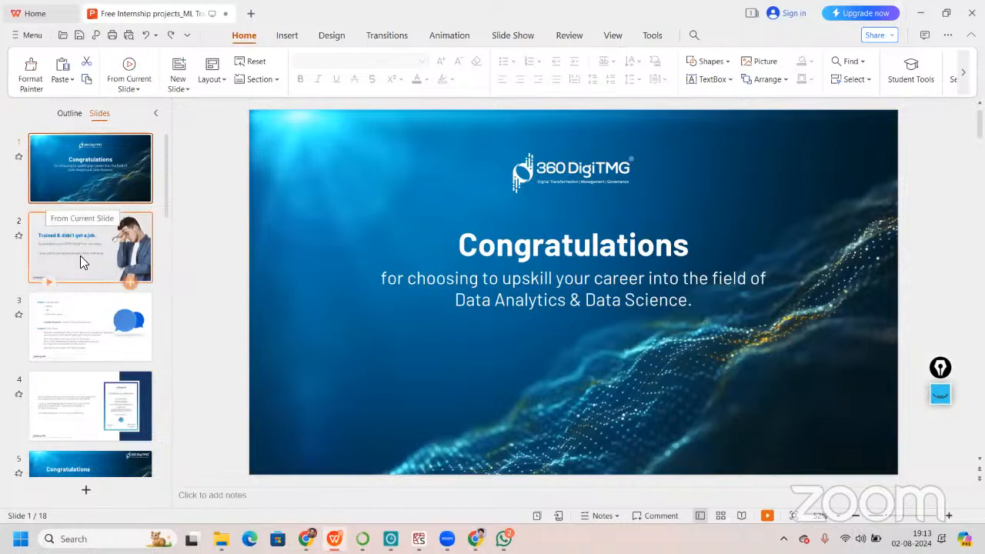
# Select slide 2, 'Trained & didn't get a job', from the Slides panel of the internship deck
pyautogui.click(90, 247)
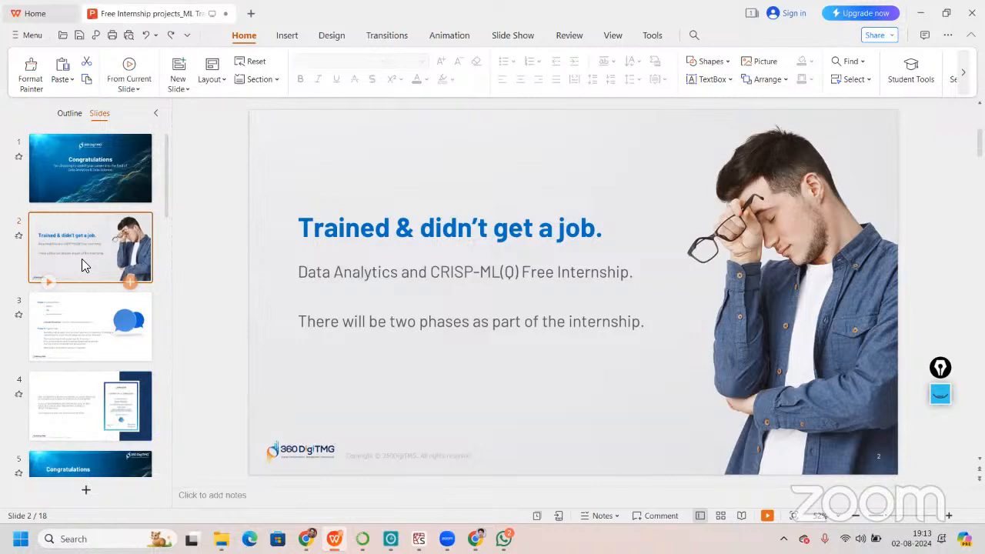
pyautogui.click(90, 168)
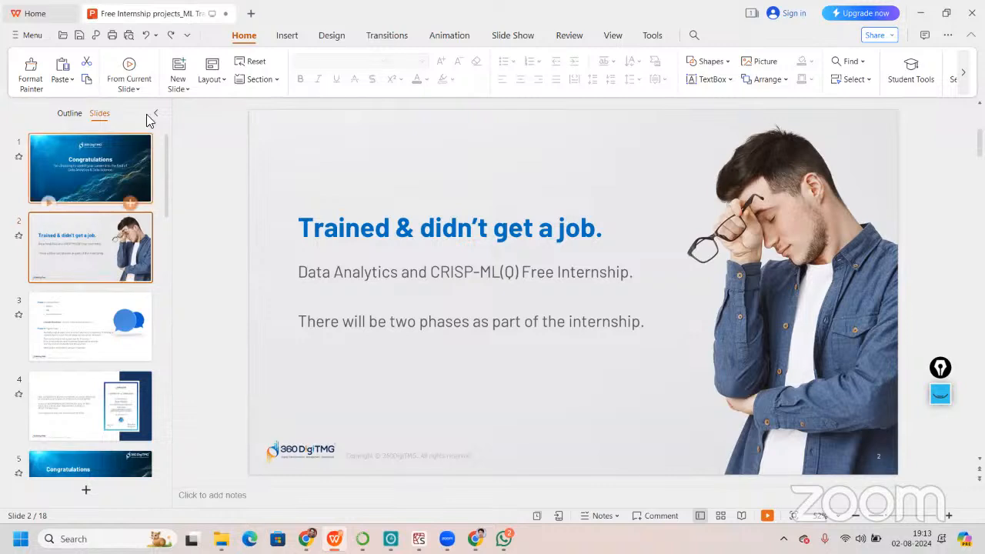